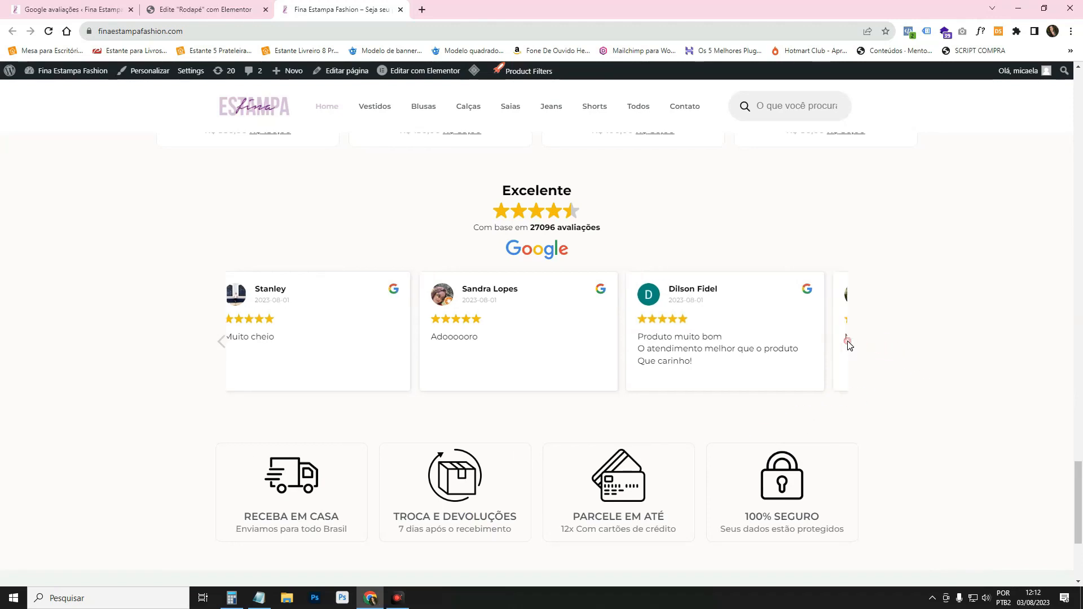
Step: Browse the store homepage and its reviews slider before heading to the dashboard
{"action": "left_click", "coordinate": [848, 342]}
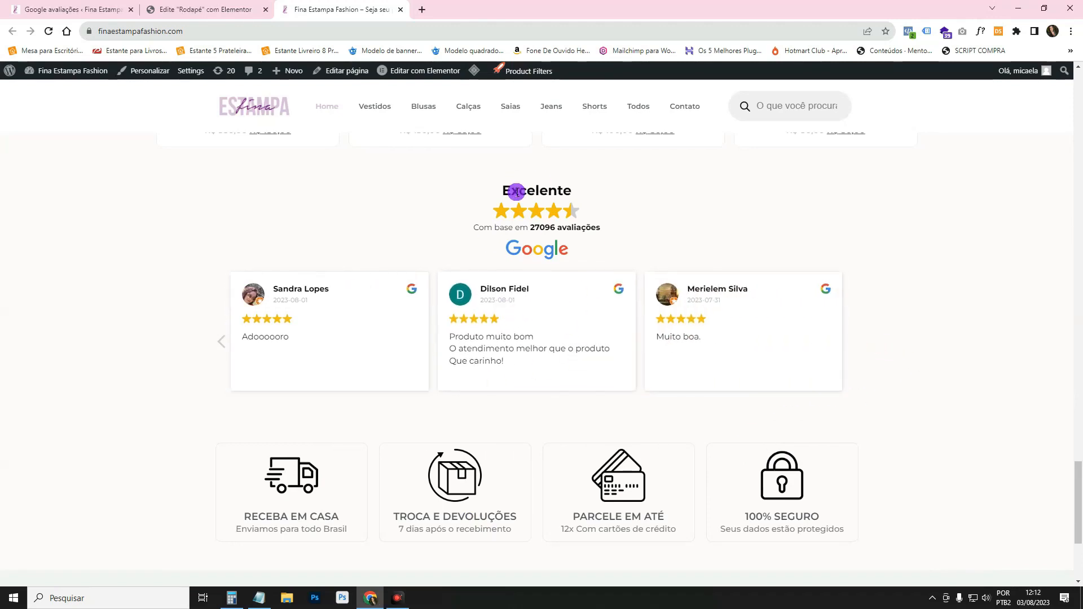
{"action": "mouse_move", "coordinate": [532, 303]}
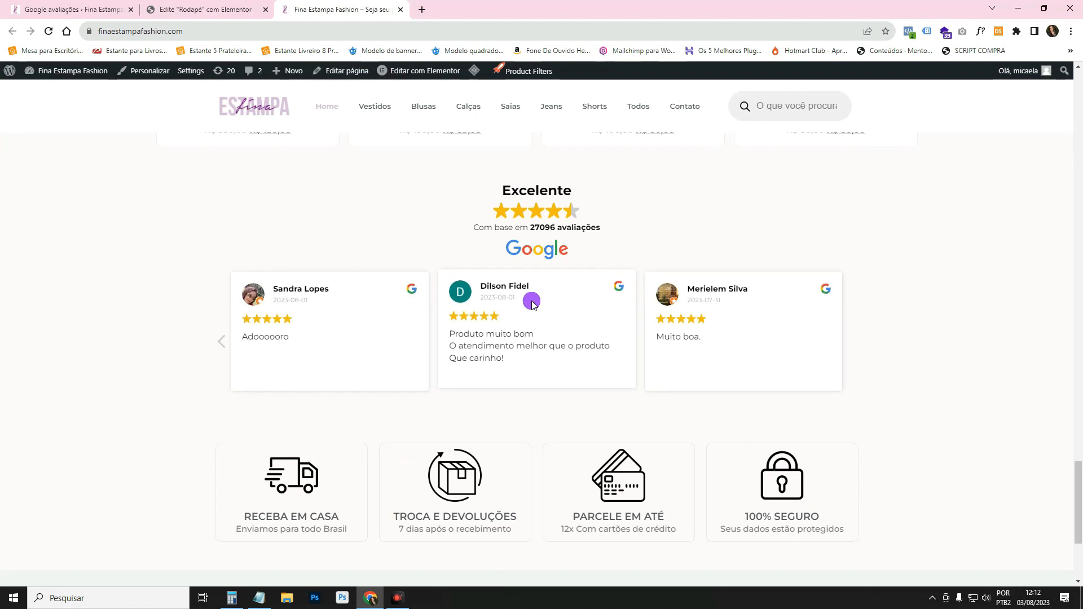
{"action": "mouse_move", "coordinate": [1008, 413]}
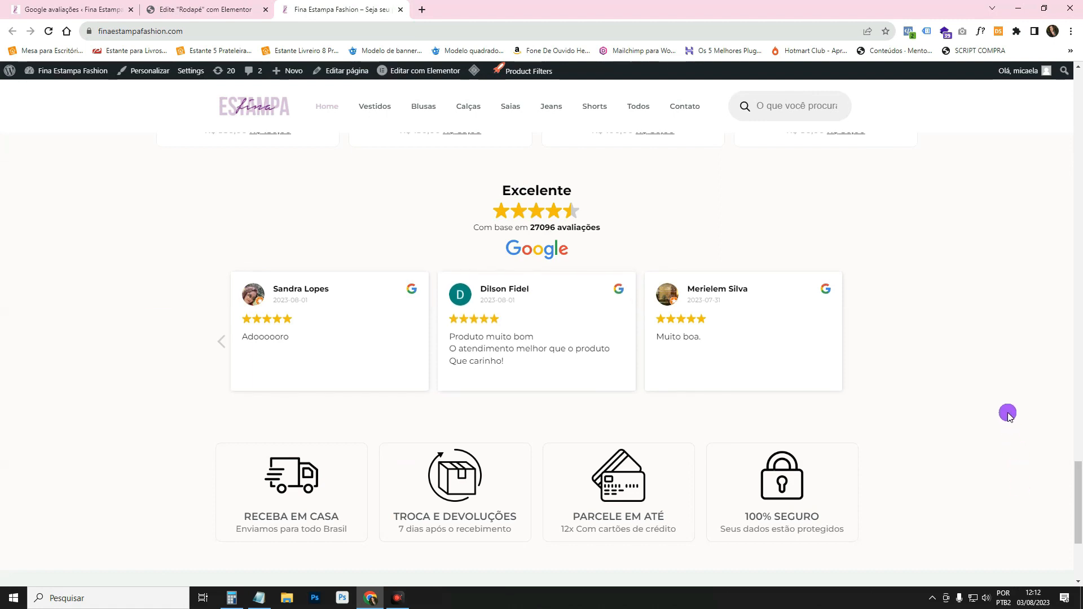
{"action": "mouse_move", "coordinate": [1002, 396]}
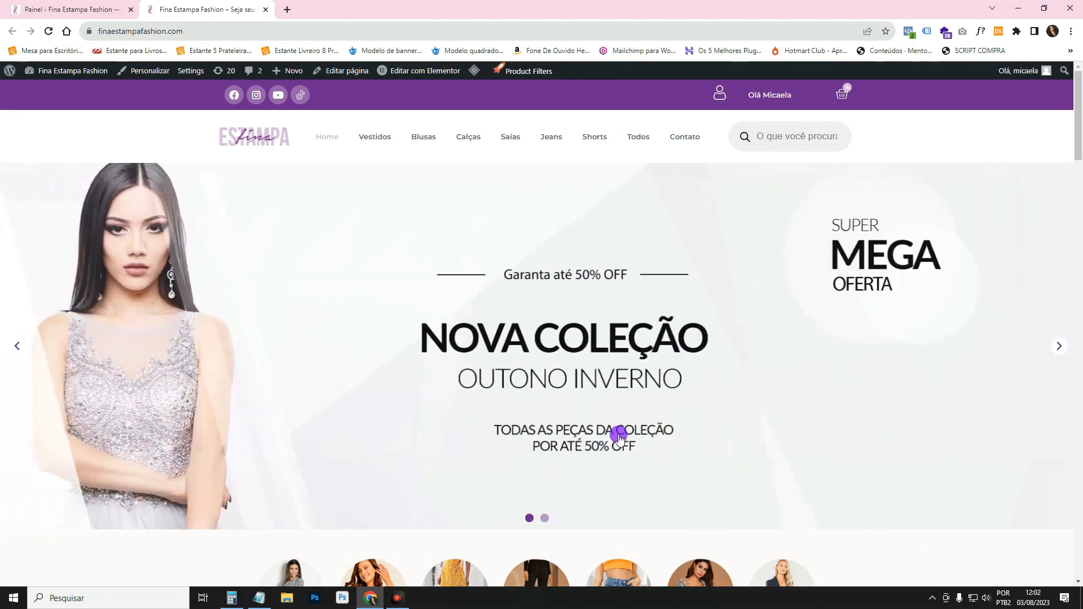
{"action": "scroll", "scroll_direction": "down", "scroll_amount": 3}
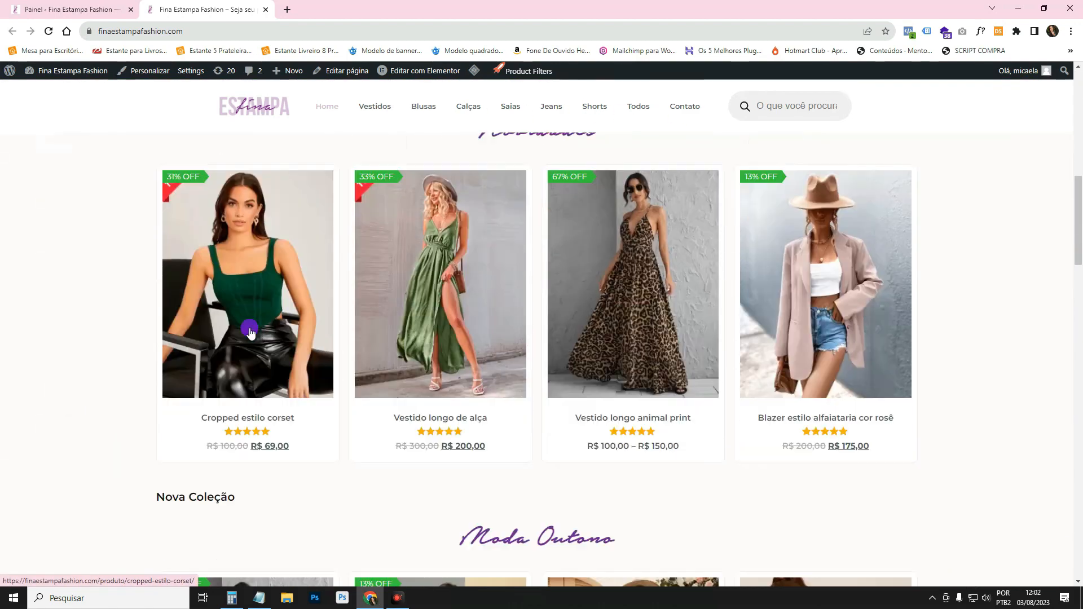
{"action": "scroll", "scroll_direction": "down", "scroll_amount": 3}
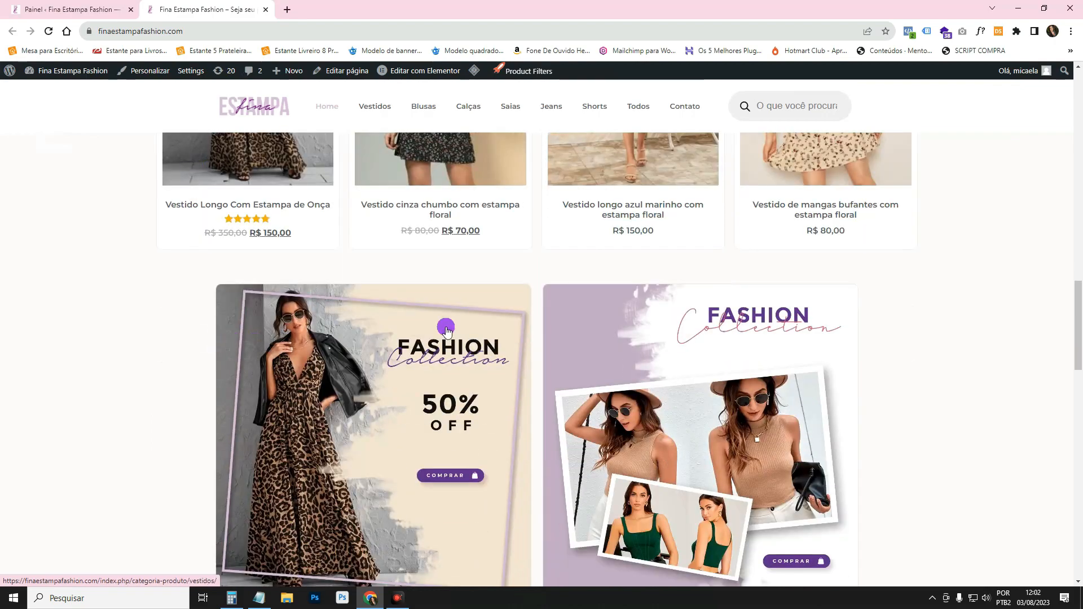
{"action": "scroll", "scroll_direction": "down", "scroll_amount": 3}
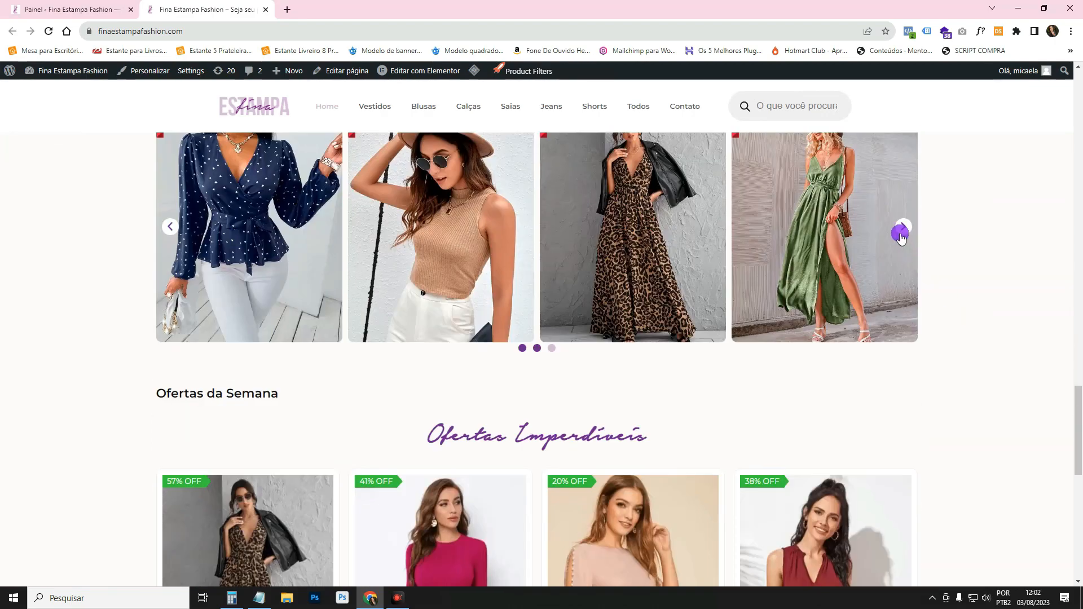
{"action": "scroll", "scroll_direction": "down", "scroll_amount": 3}
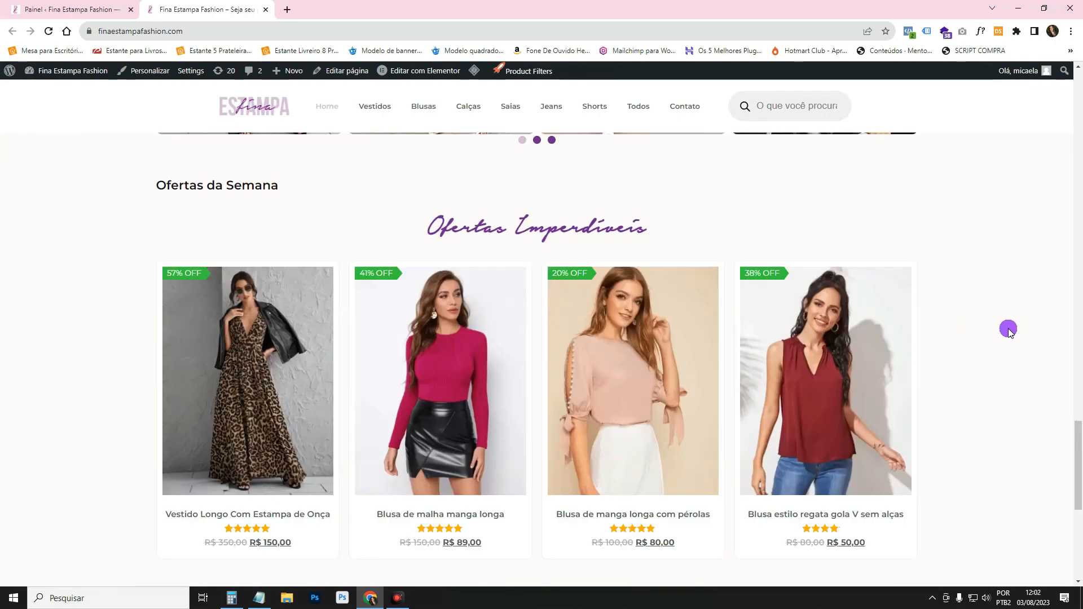
{"action": "scroll", "scroll_direction": "up", "scroll_amount": 3}
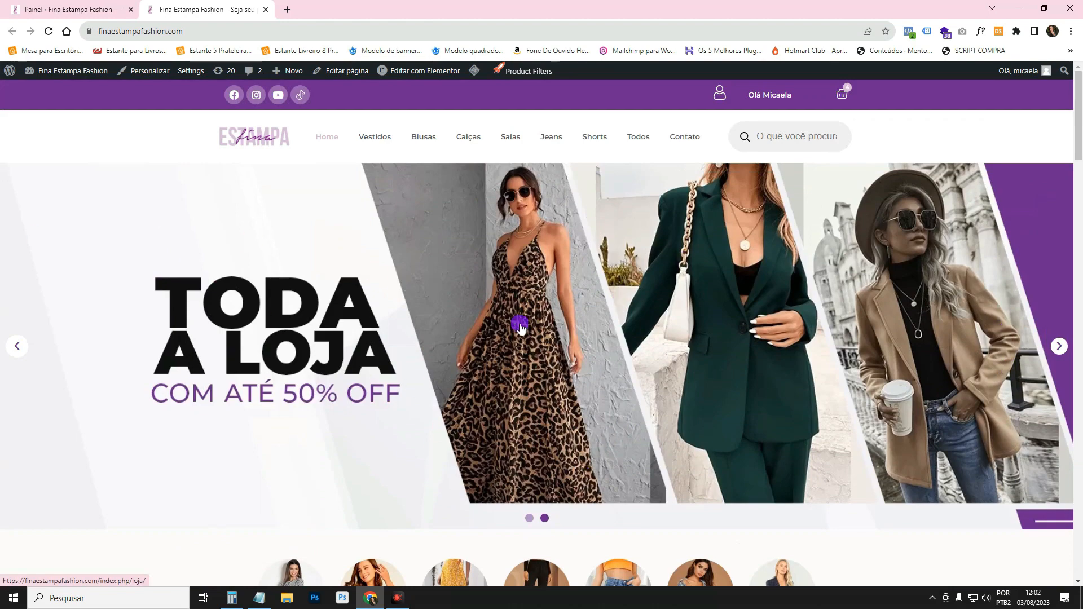
{"action": "scroll", "scroll_direction": "down", "scroll_amount": 3}
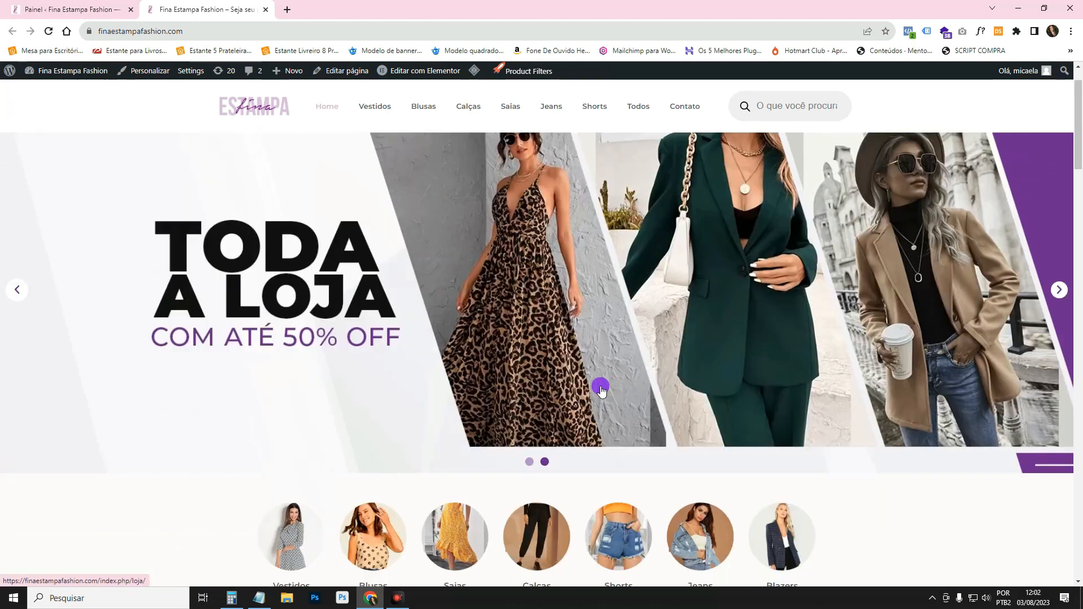
{"action": "scroll", "scroll_direction": "down", "scroll_amount": 3}
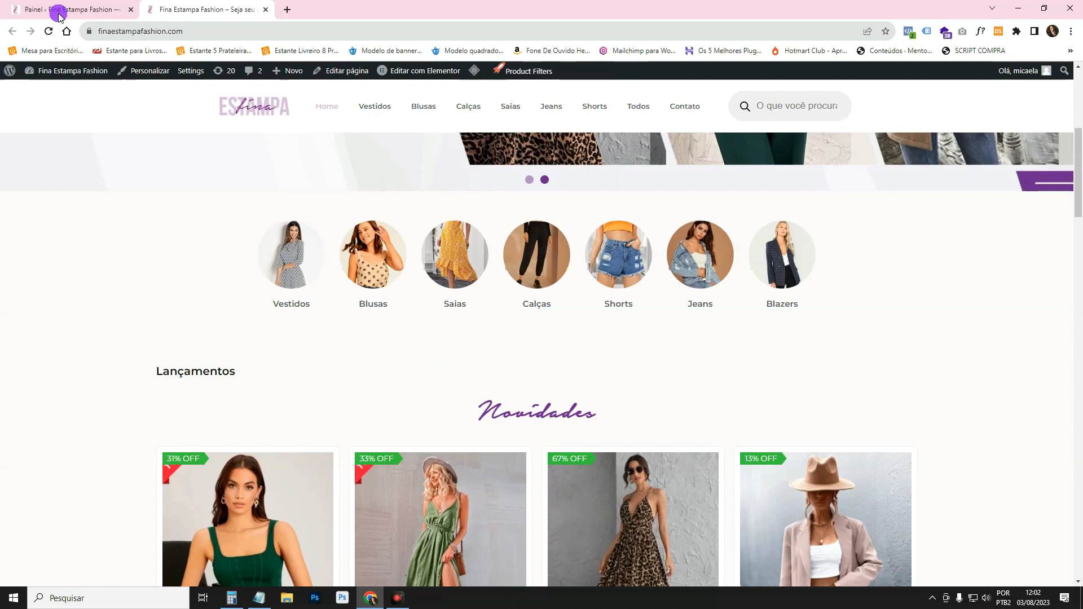
Step: Search Plugins > Adicionar novo for 'widget' and install Trustindex's Widget de revisão do Google
{"action": "left_click", "coordinate": [59, 10]}
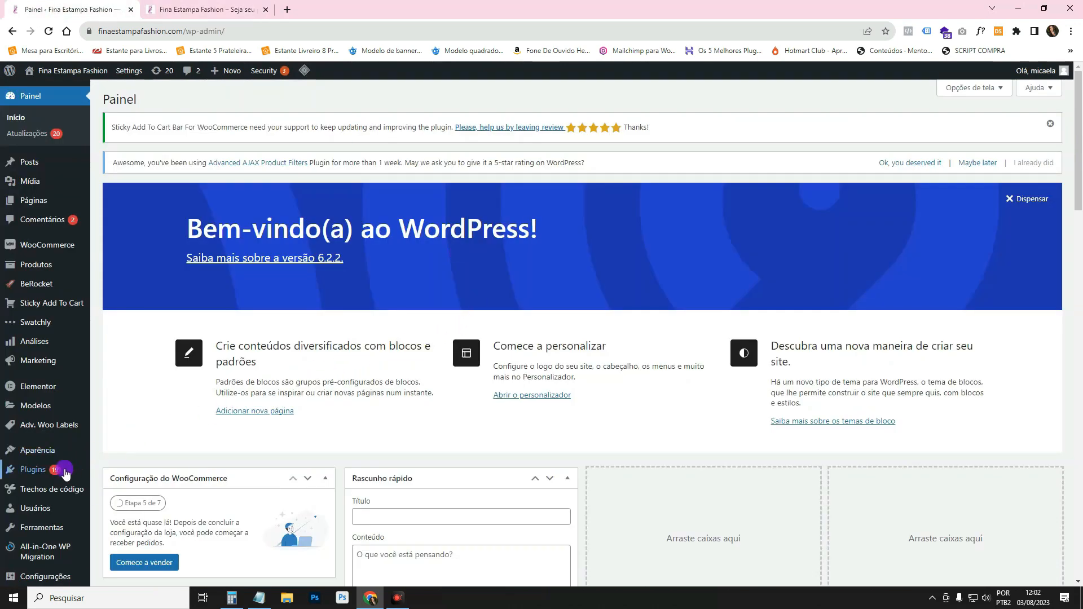
{"action": "left_click", "coordinate": [111, 488]}
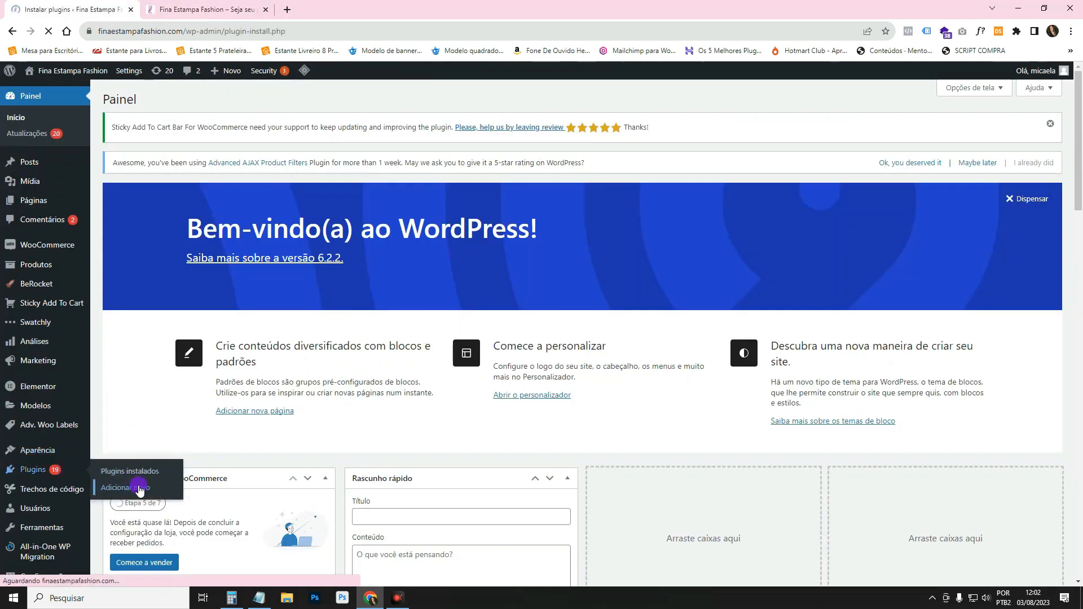
{"action": "left_click", "coordinate": [118, 488]}
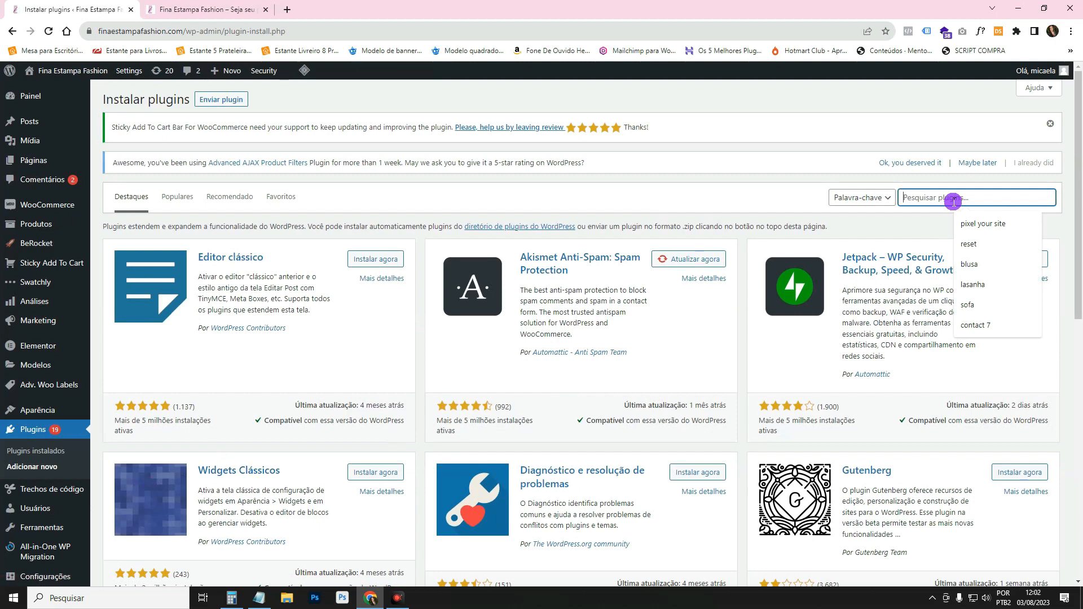
{"action": "type", "text": "widget de aval"}
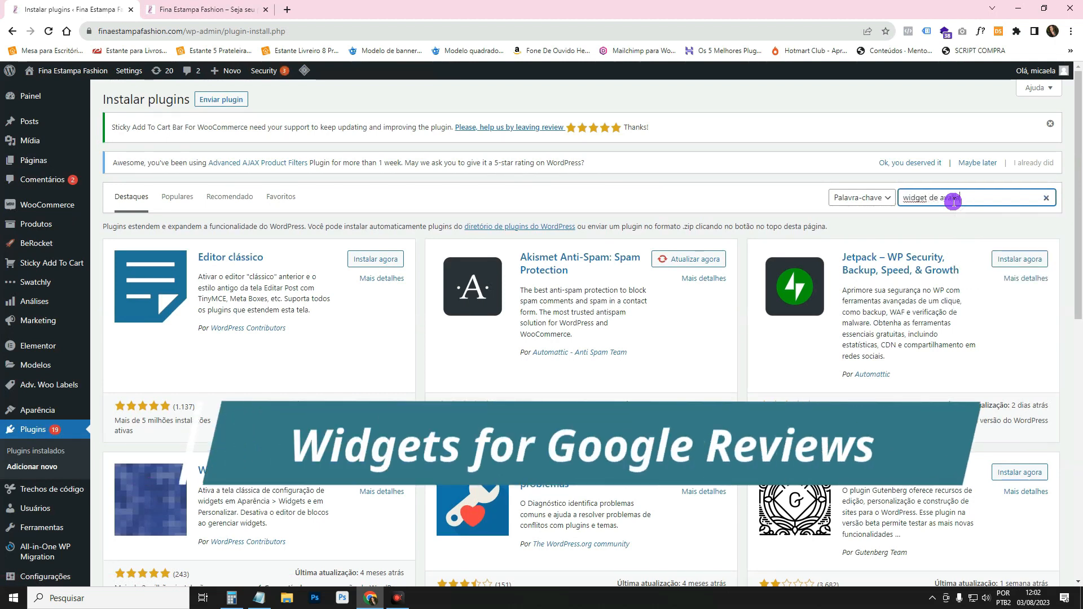
{"action": "key", "text": "Enter"}
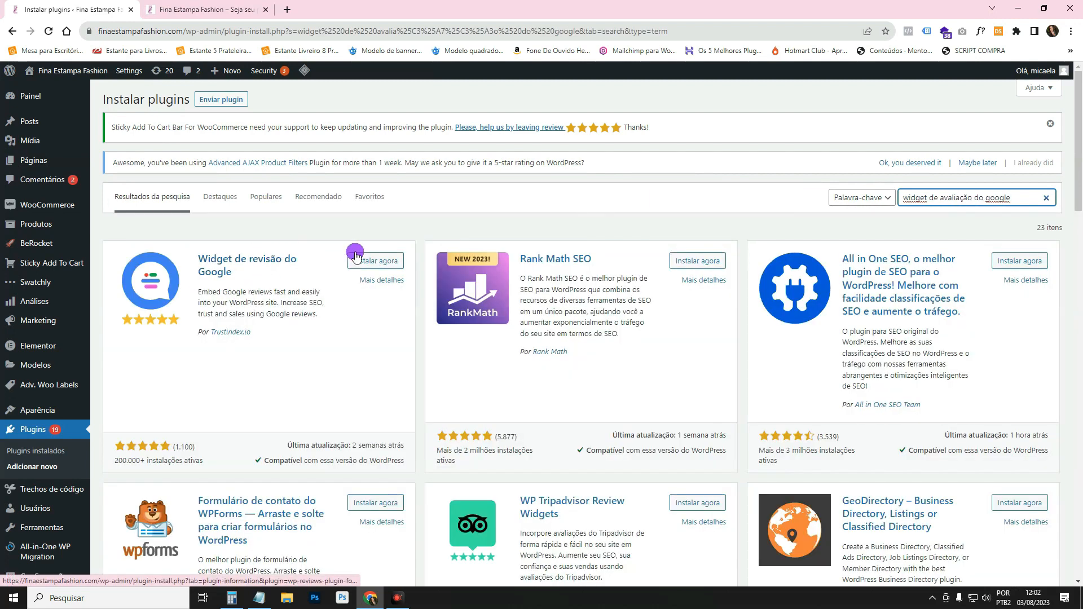
{"action": "left_click", "coordinate": [375, 261]}
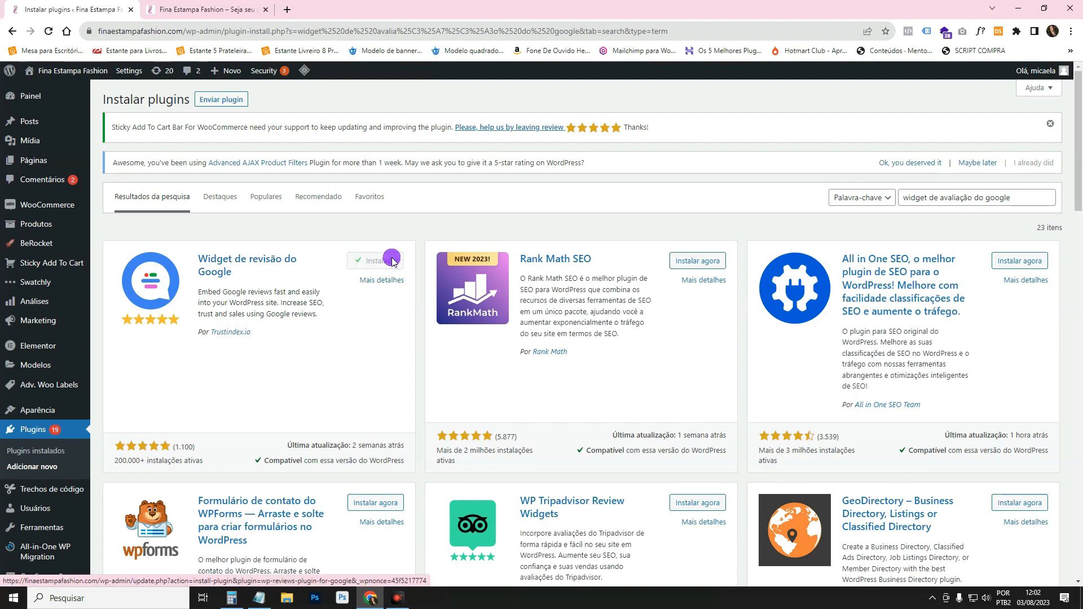
Step: Activate Widget de revisão do Google and open its Definições from the Plugins list
{"action": "left_click", "coordinate": [372, 260]}
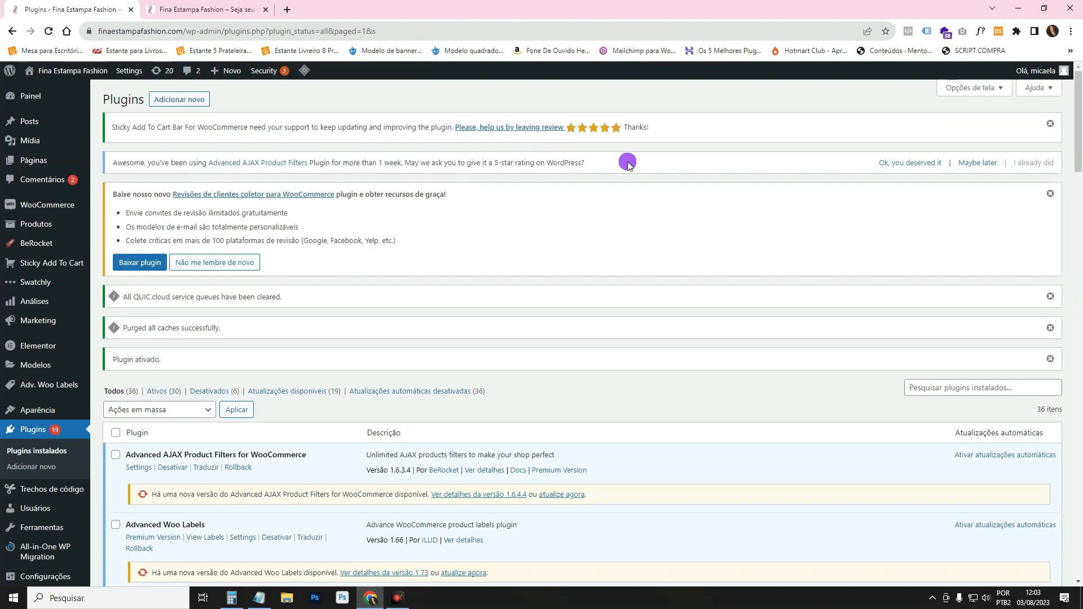
{"action": "scroll", "scroll_direction": "down", "scroll_amount": 3}
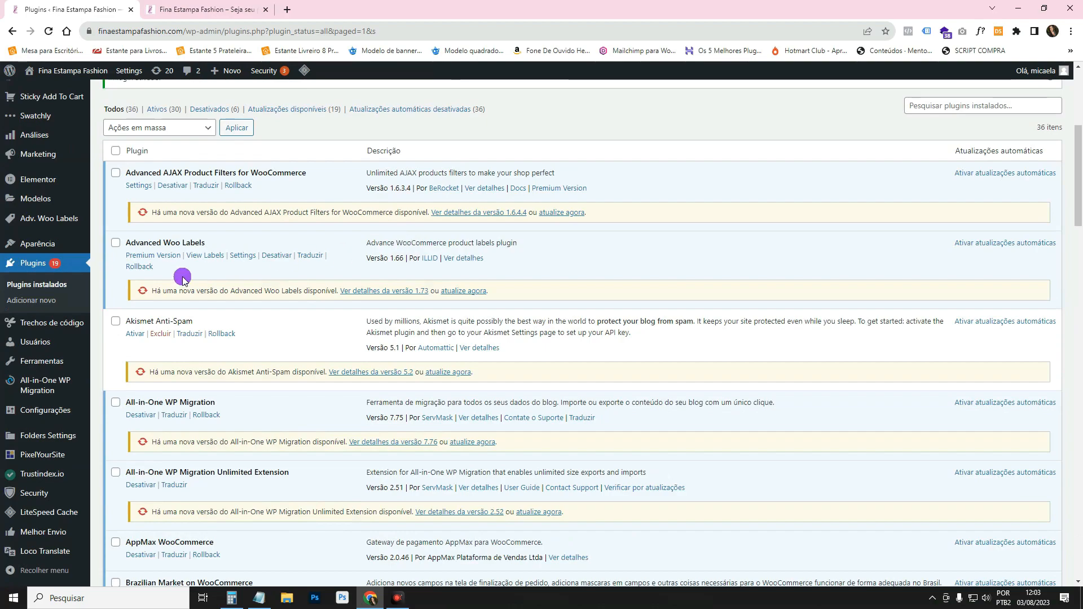
{"action": "scroll", "scroll_direction": "down", "scroll_amount": 3}
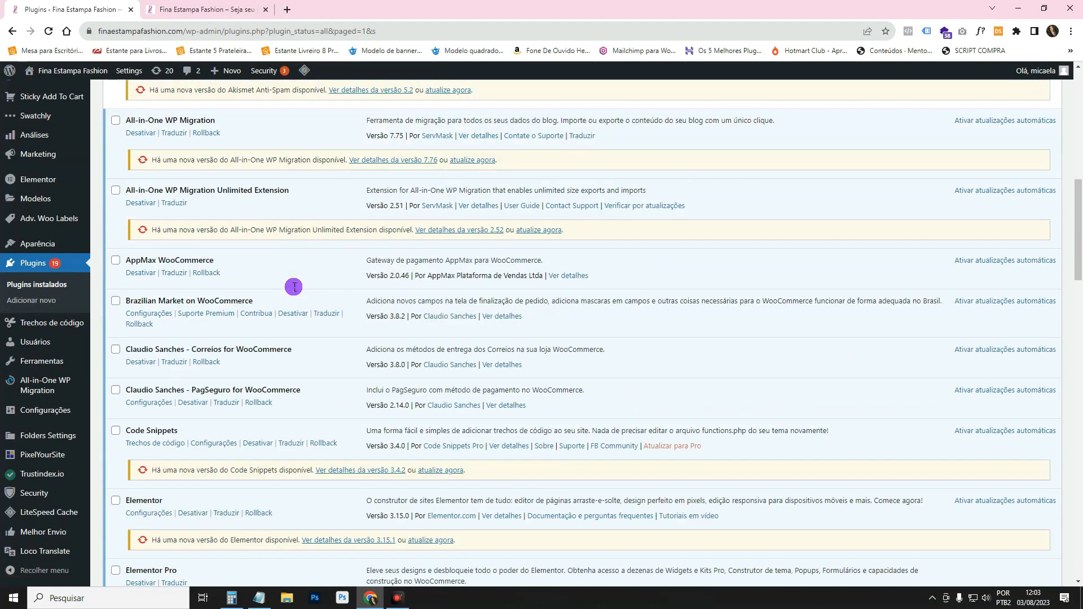
{"action": "scroll", "scroll_direction": "down", "scroll_amount": 3}
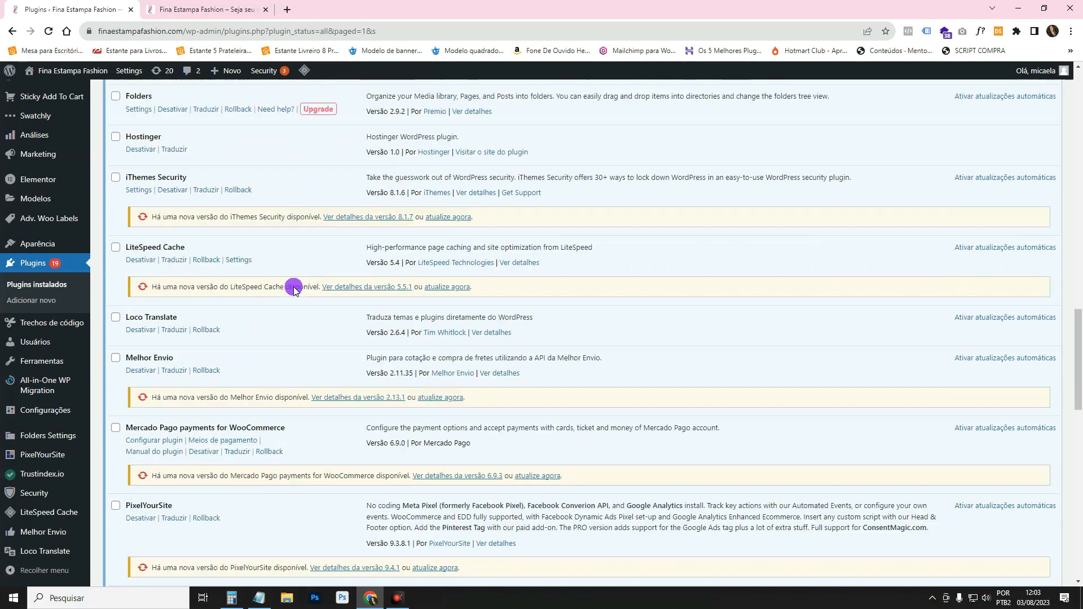
{"action": "scroll", "scroll_direction": "down", "scroll_amount": 3}
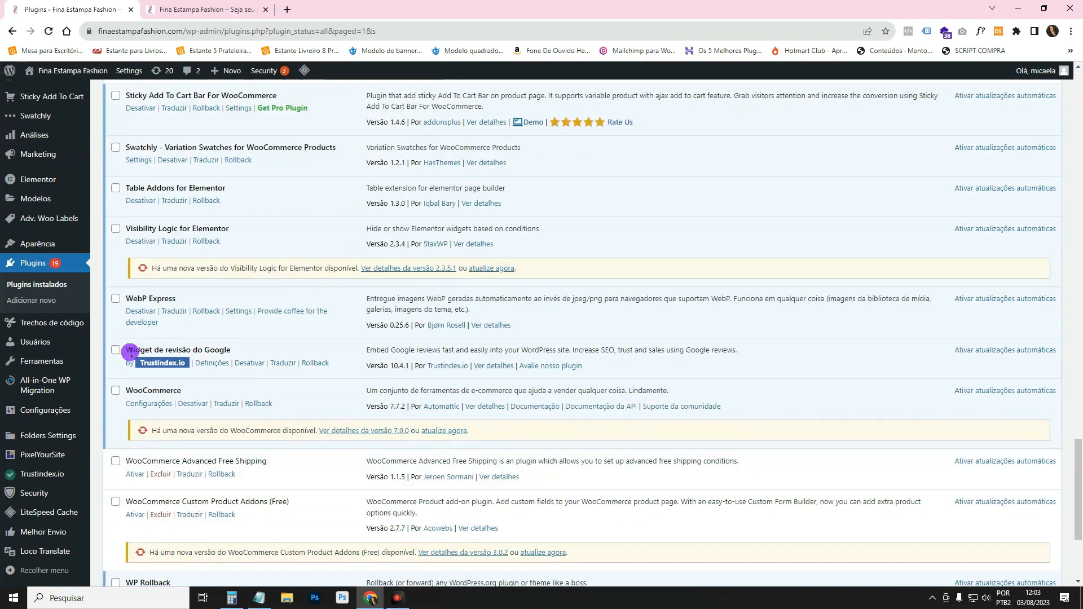
{"action": "left_click", "coordinate": [212, 364]}
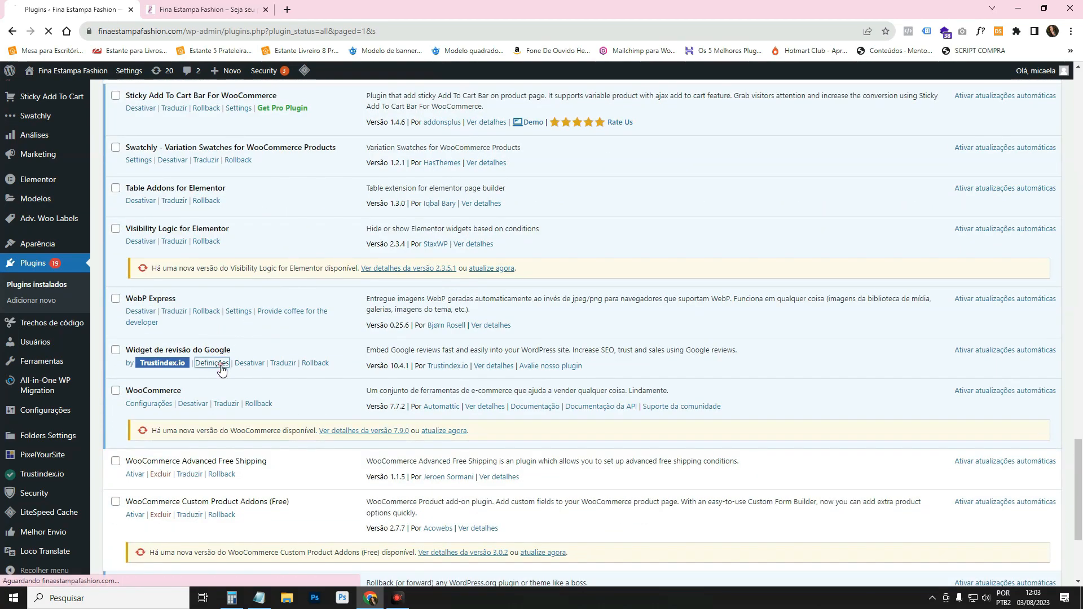
{"action": "left_click", "coordinate": [212, 364]}
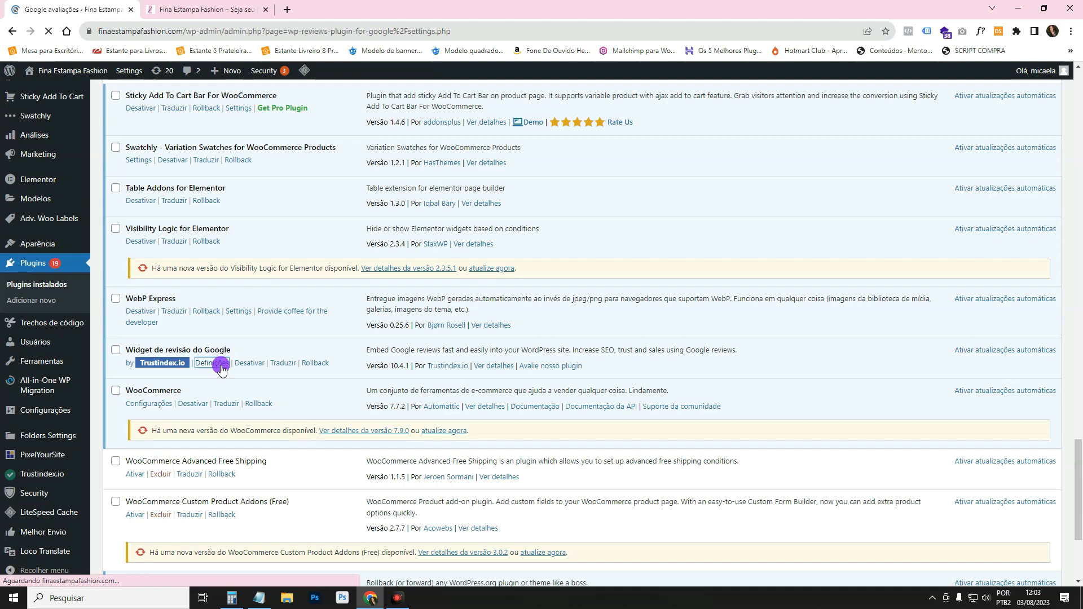
Step: Start connecting the Google platform with Conectar at step 1 of the Trustindex configurator
{"action": "left_click", "coordinate": [205, 363]}
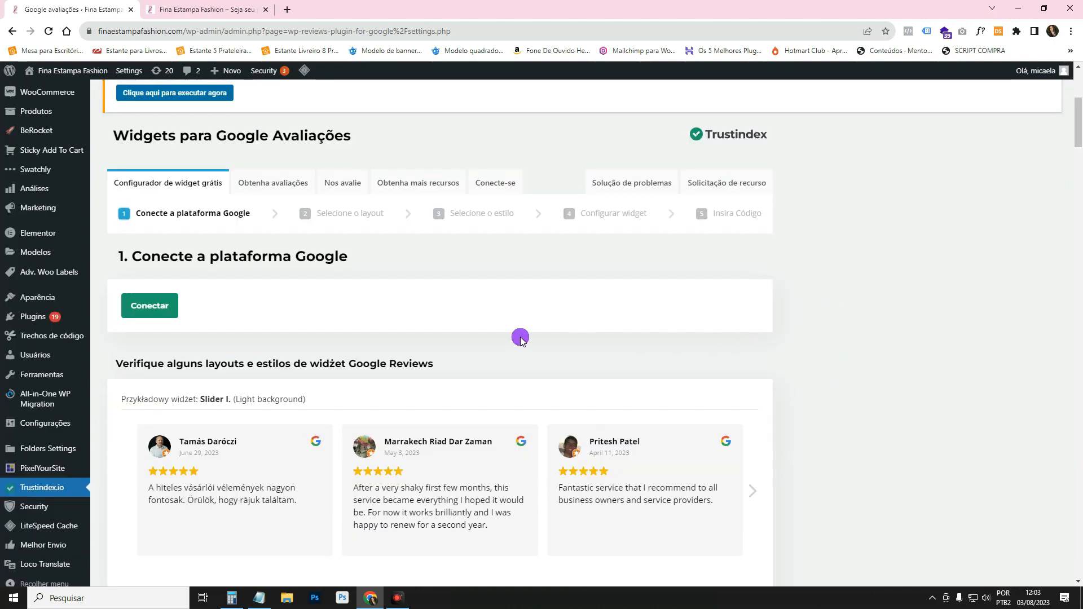
{"action": "left_click", "coordinate": [149, 306]}
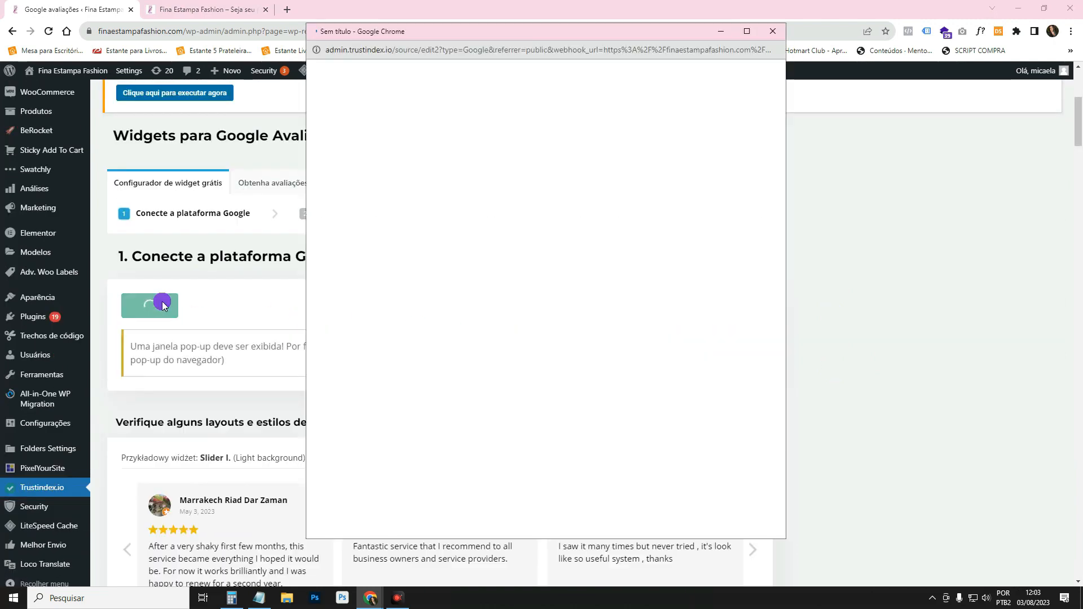
{"action": "left_click", "coordinate": [149, 306]}
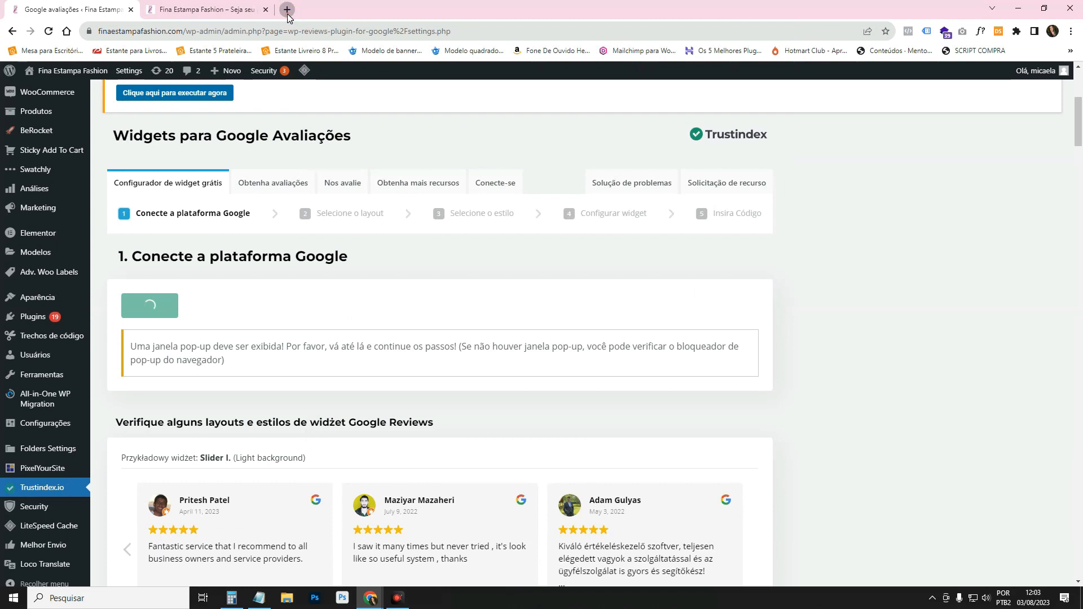
Step: Find 'uberlandia shopping' on Google Maps in a new tab and select its page URL
{"action": "left_click", "coordinate": [293, 9]}
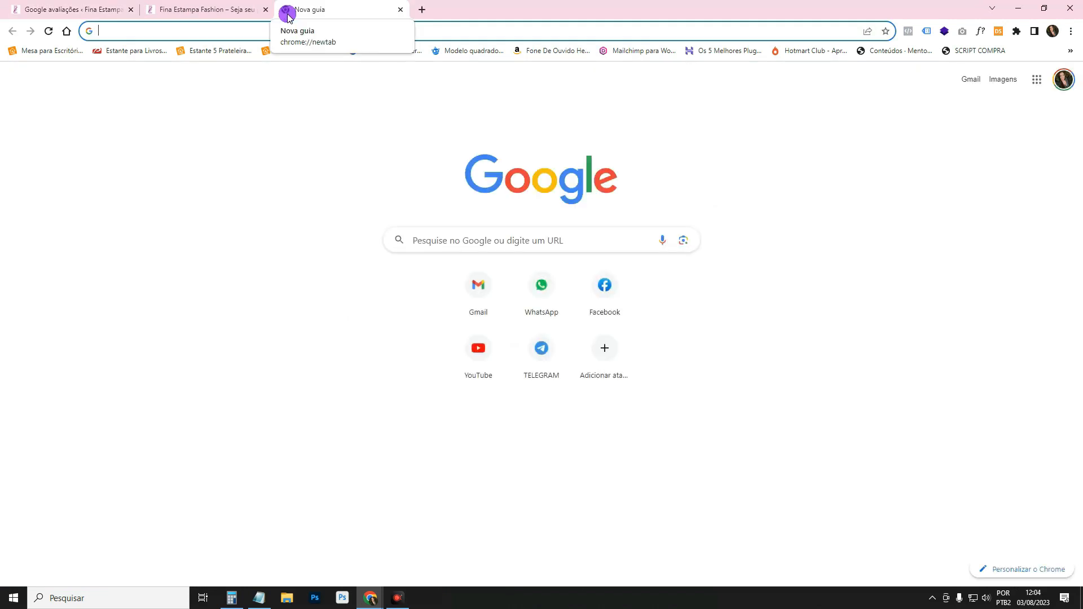
{"action": "type", "text": "usemaika.com.br"}
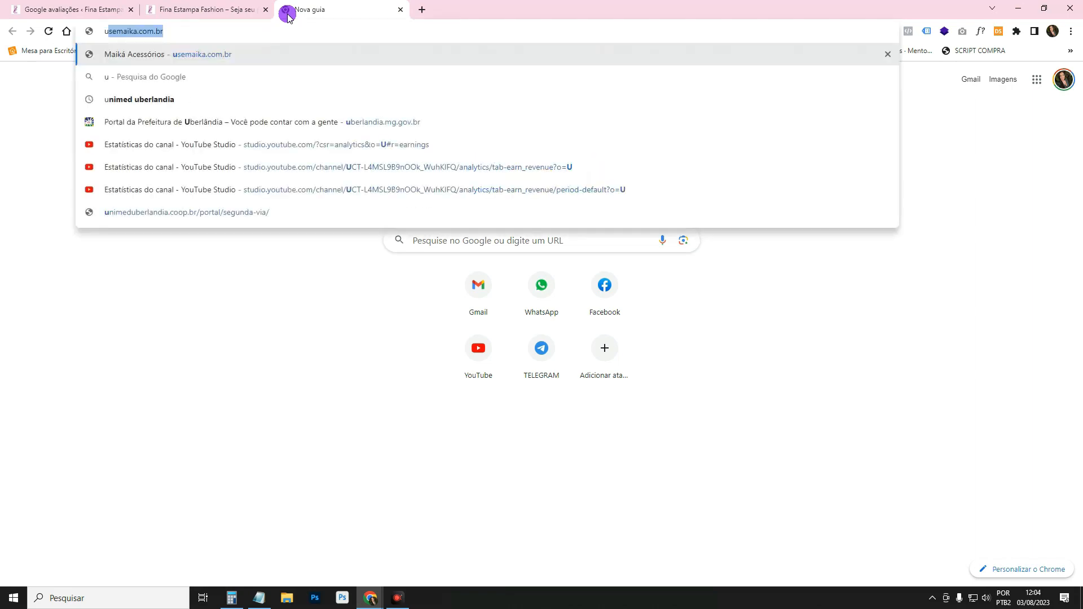
{"action": "type", "text": "uberlandia sh"}
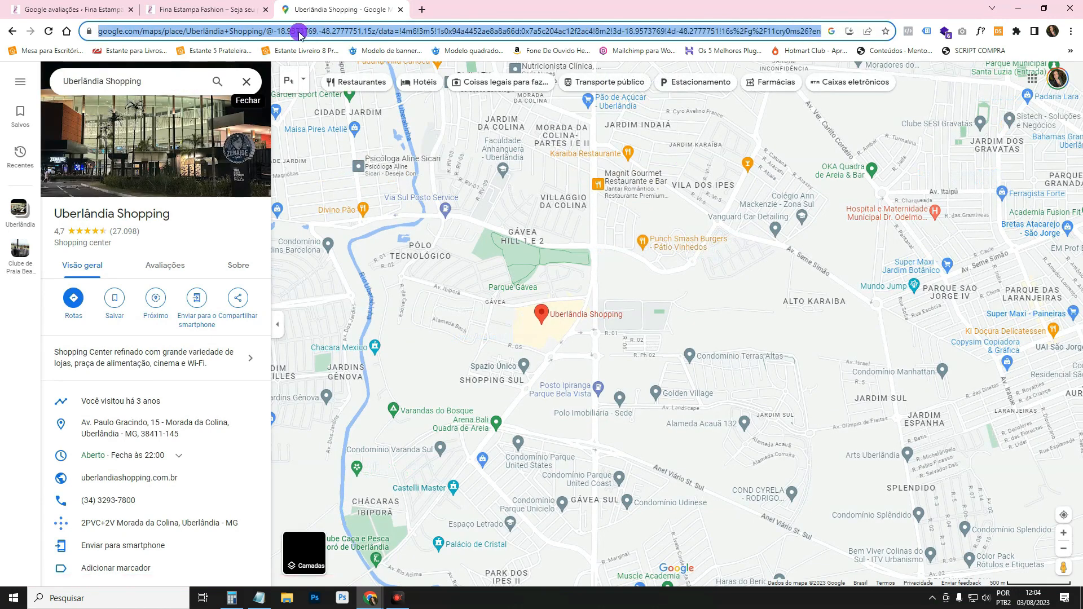
{"action": "left_click", "coordinate": [74, 10]}
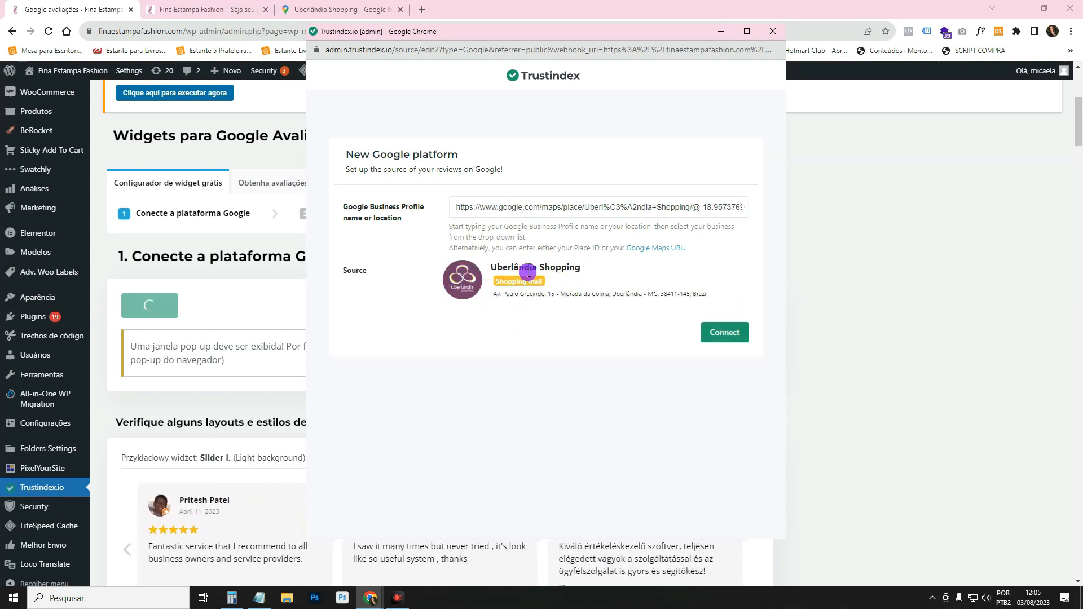
Step: Connect Uberlândia Shopping as the Google reviews source in the Trustindex pop-up
{"action": "left_click", "coordinate": [725, 331]}
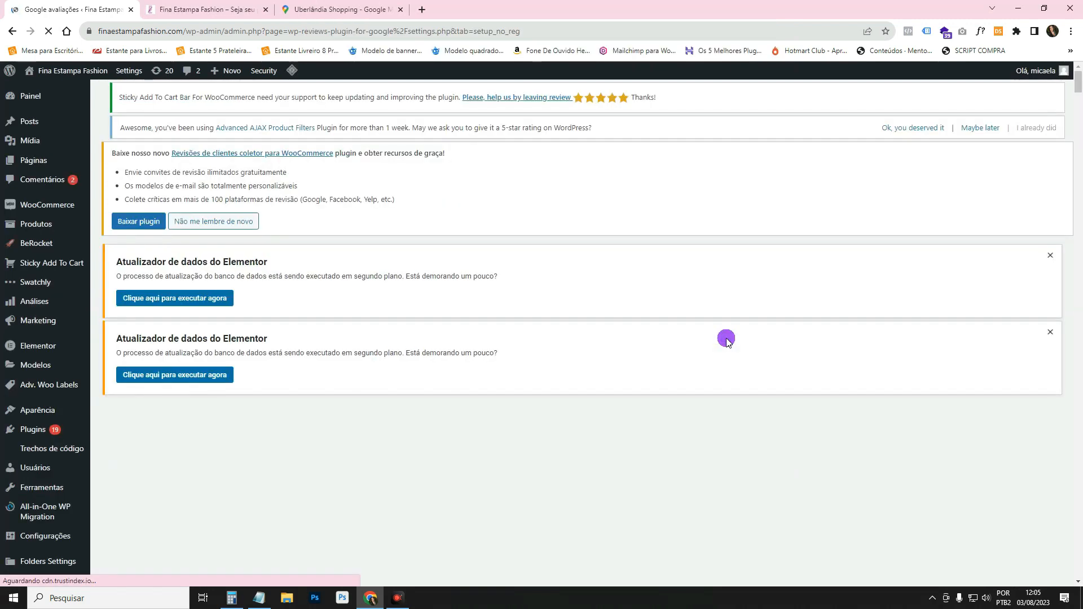
{"action": "scroll", "scroll_direction": "down", "scroll_amount": 3}
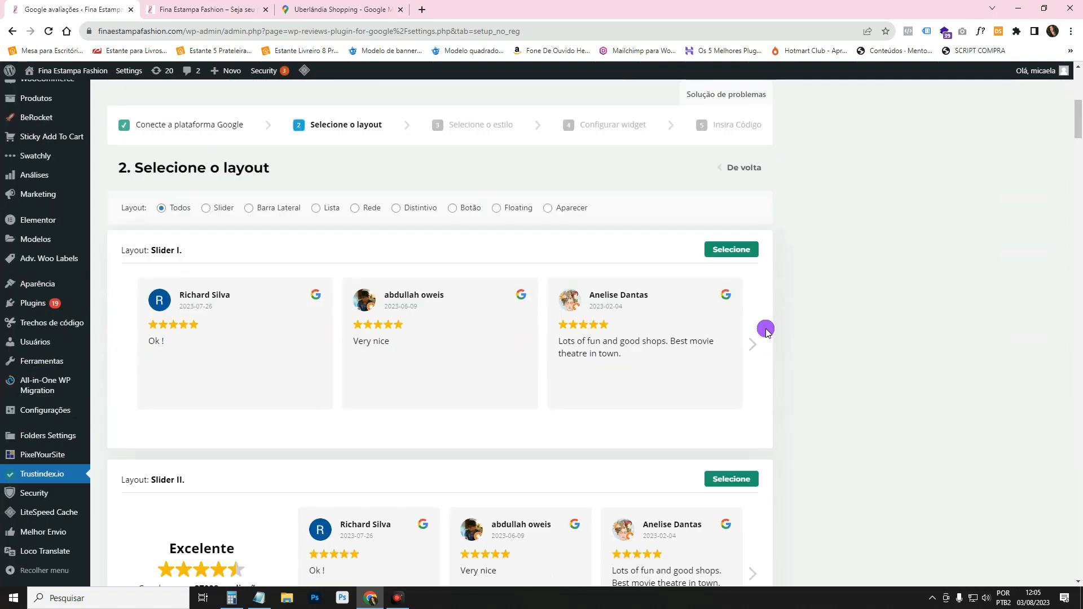
Step: Advance the Slider I layout preview through several Uberlândia Shopping reviews
{"action": "left_click", "coordinate": [753, 344]}
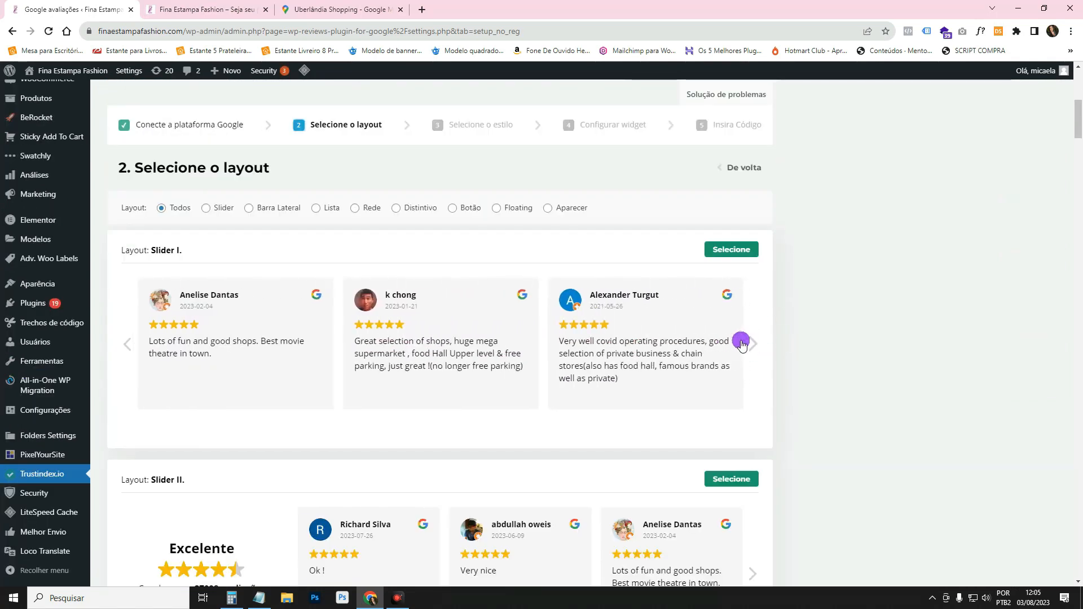
{"action": "left_click", "coordinate": [343, 9]}
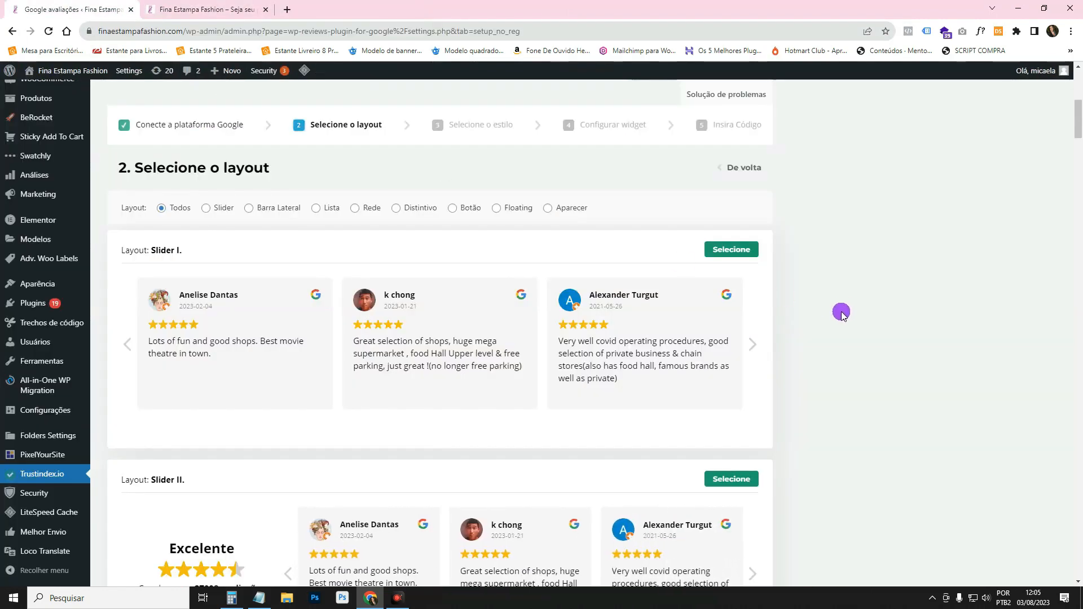
{"action": "mouse_move", "coordinate": [766, 282]}
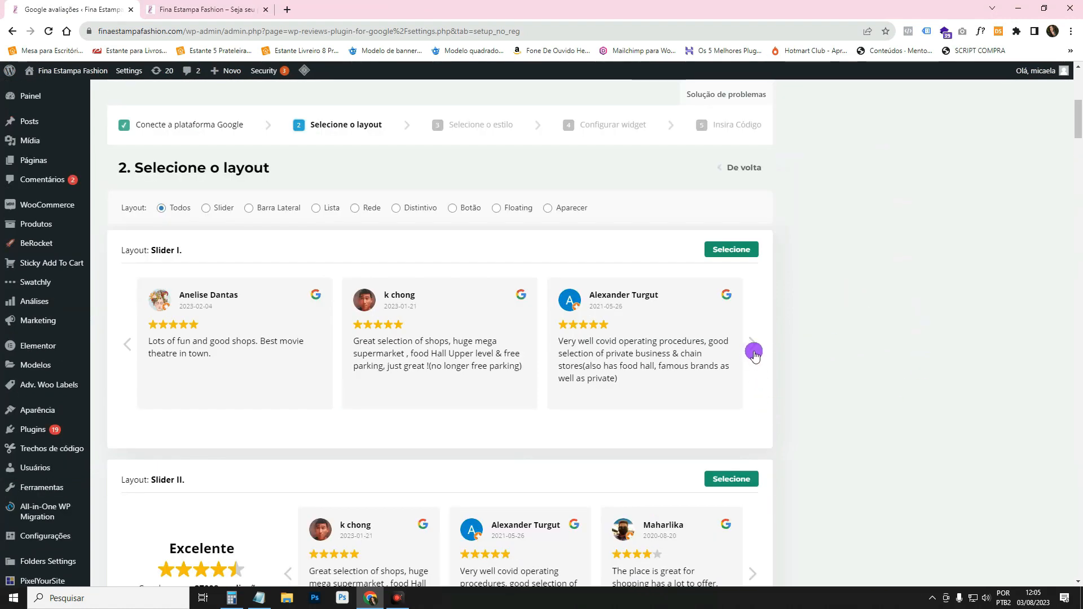
{"action": "left_click", "coordinate": [754, 352]}
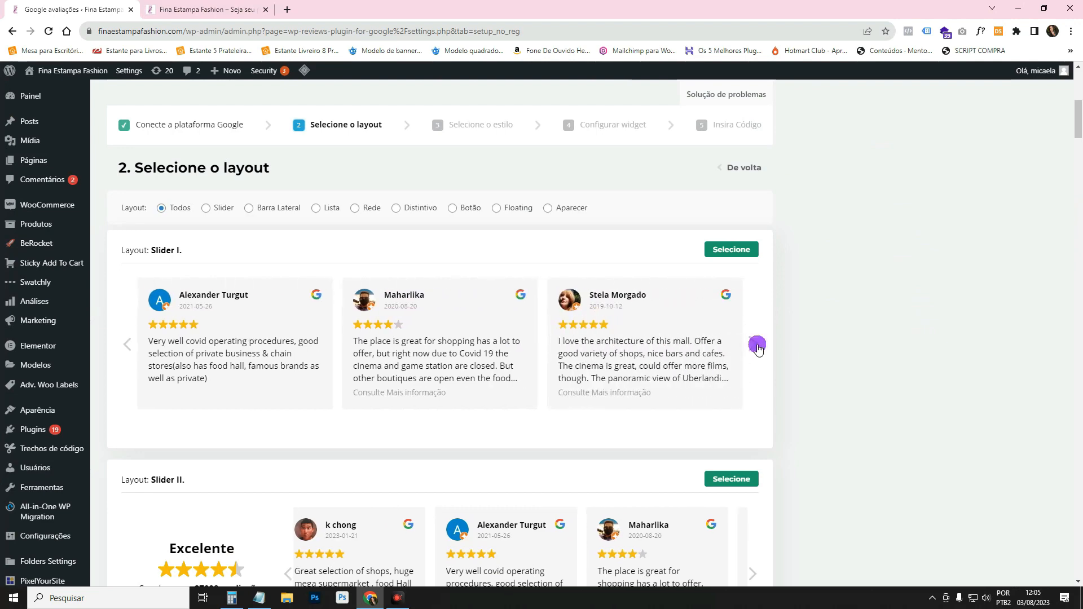
{"action": "left_click", "coordinate": [756, 347]}
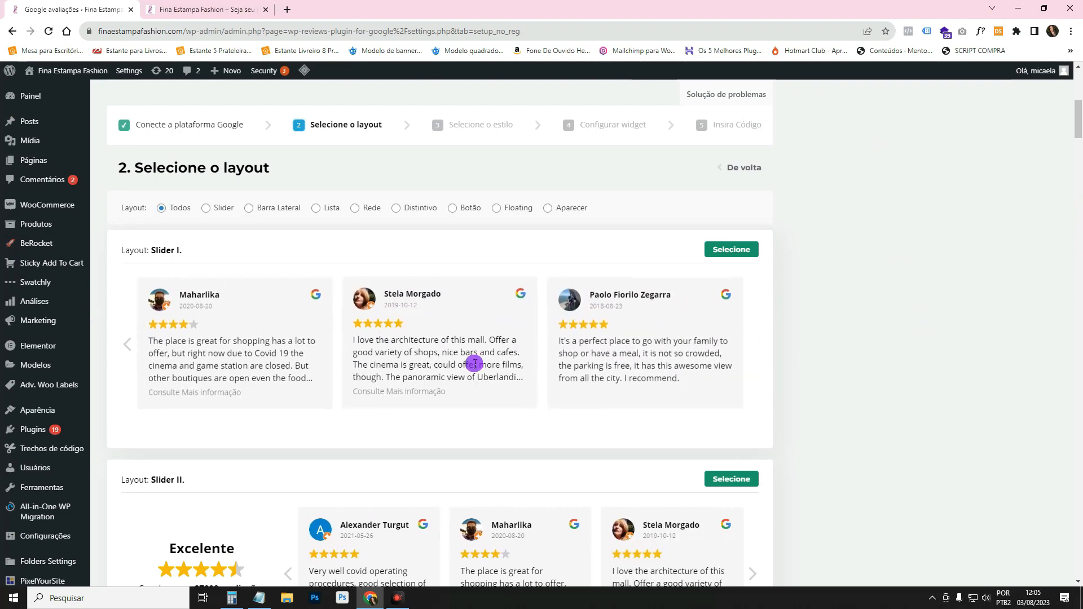
{"action": "scroll", "scroll_direction": "down", "scroll_amount": 3}
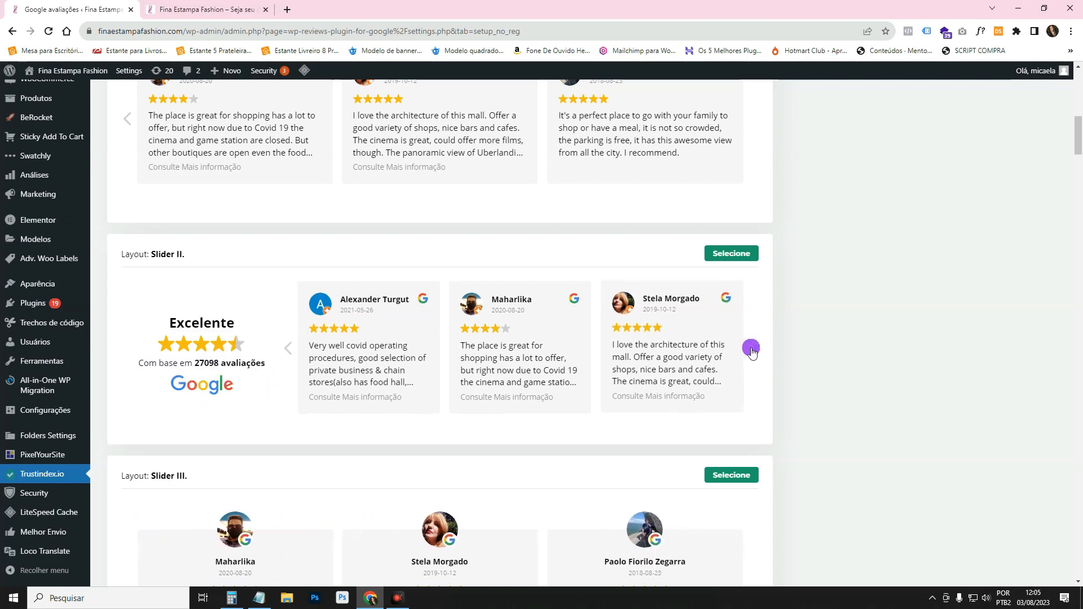
{"action": "scroll", "scroll_direction": "down", "scroll_amount": 3}
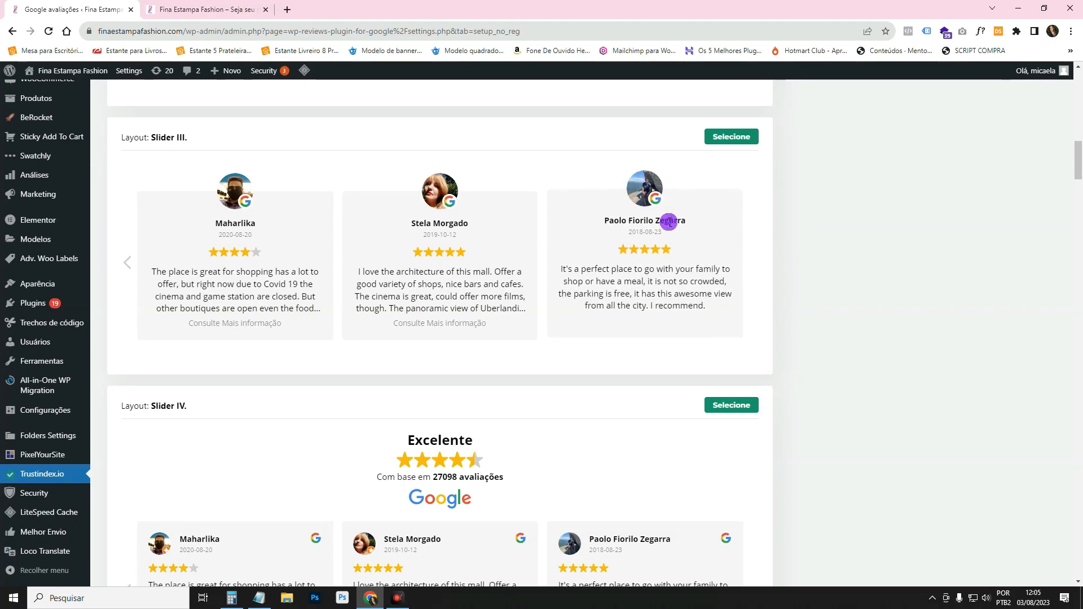
{"action": "scroll", "scroll_direction": "down", "scroll_amount": 3}
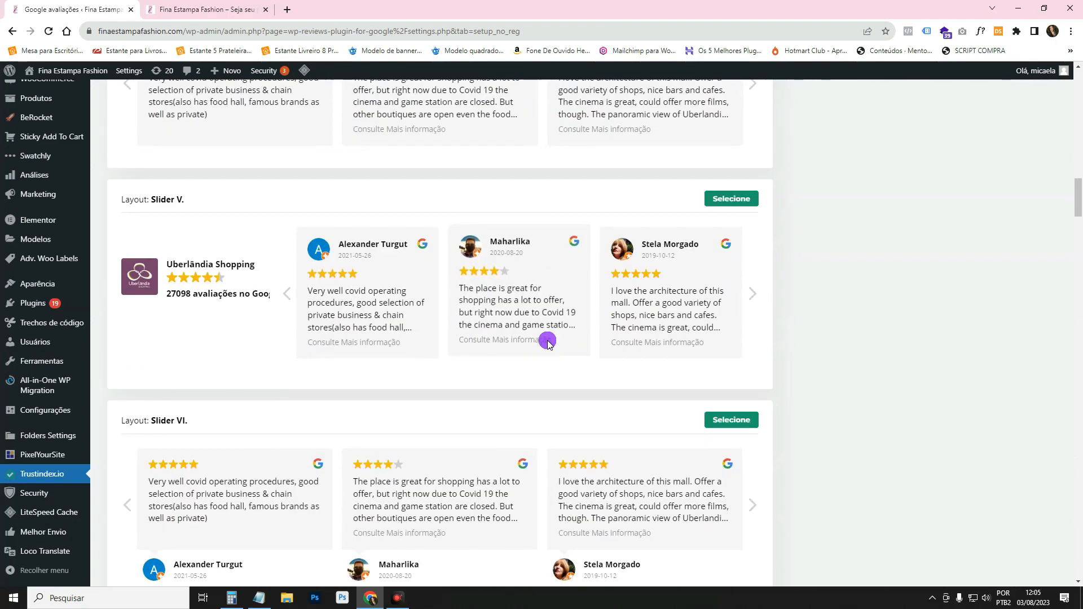
{"action": "scroll", "scroll_direction": "down", "scroll_amount": 3}
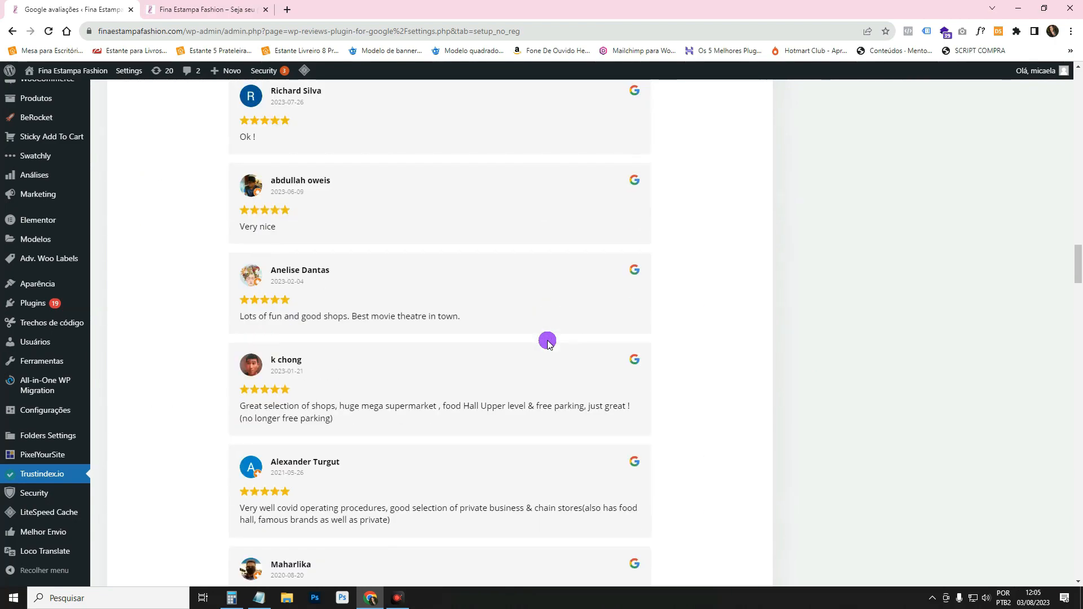
{"action": "scroll", "scroll_direction": "down", "scroll_amount": 3}
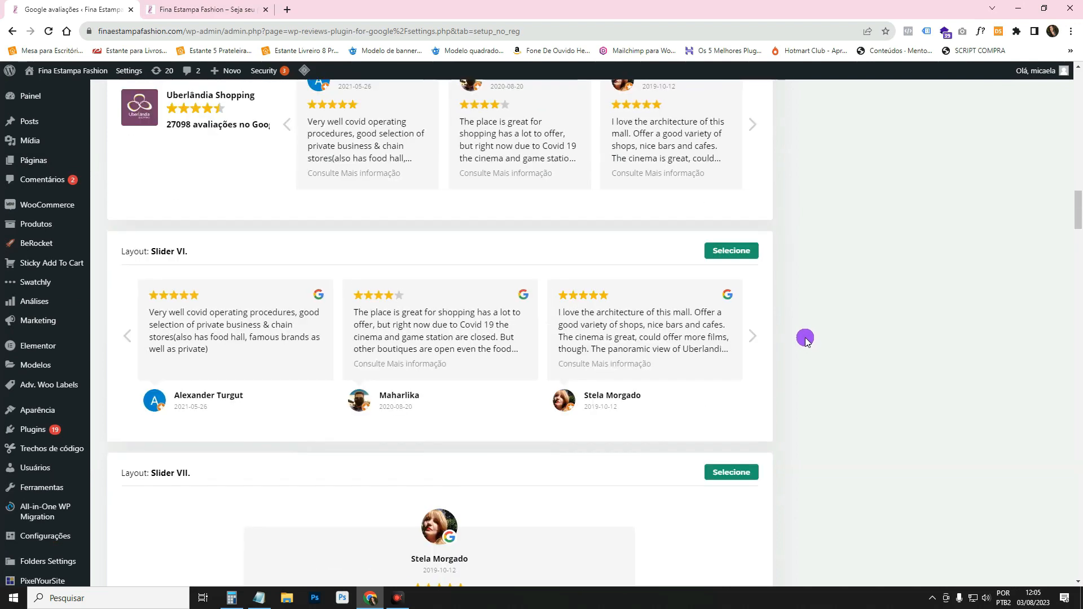
{"action": "scroll", "scroll_direction": "down", "scroll_amount": 3}
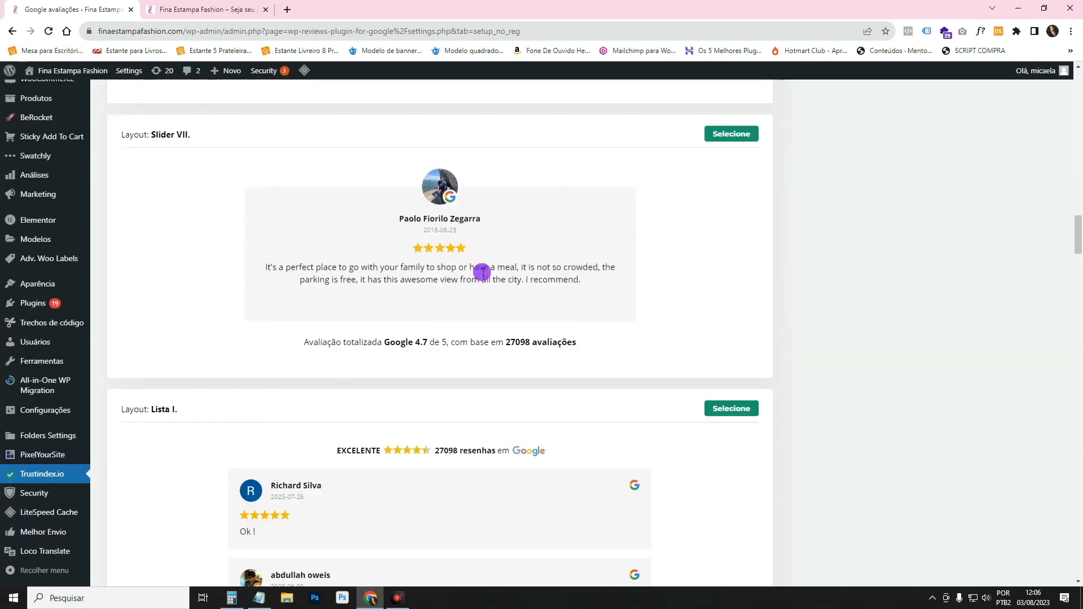
{"action": "scroll", "scroll_direction": "down", "scroll_amount": 3}
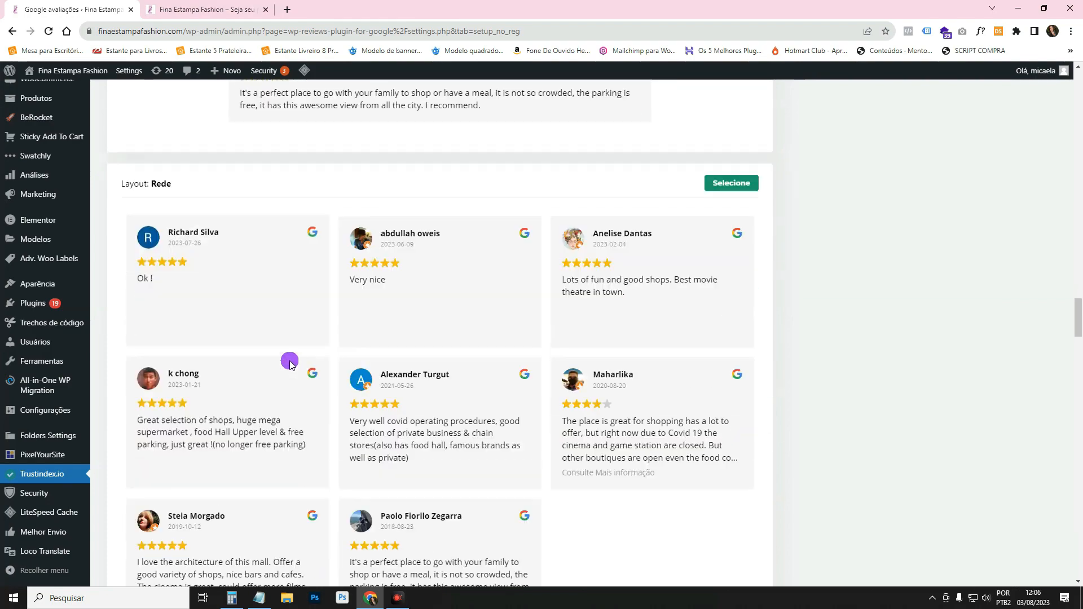
{"action": "scroll", "scroll_direction": "down", "scroll_amount": 3}
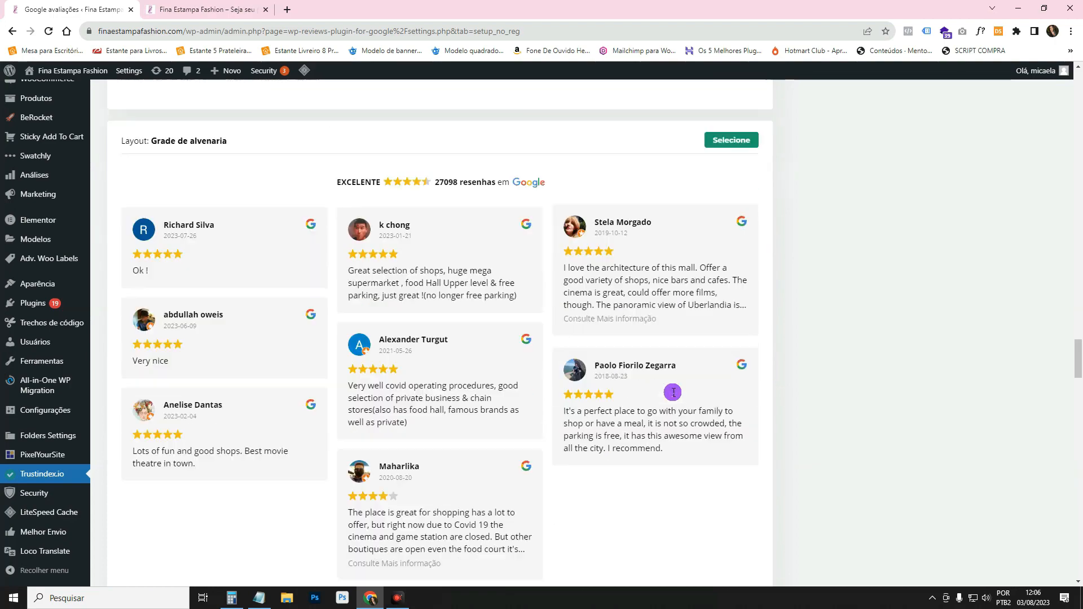
{"action": "scroll", "scroll_direction": "down", "scroll_amount": 3}
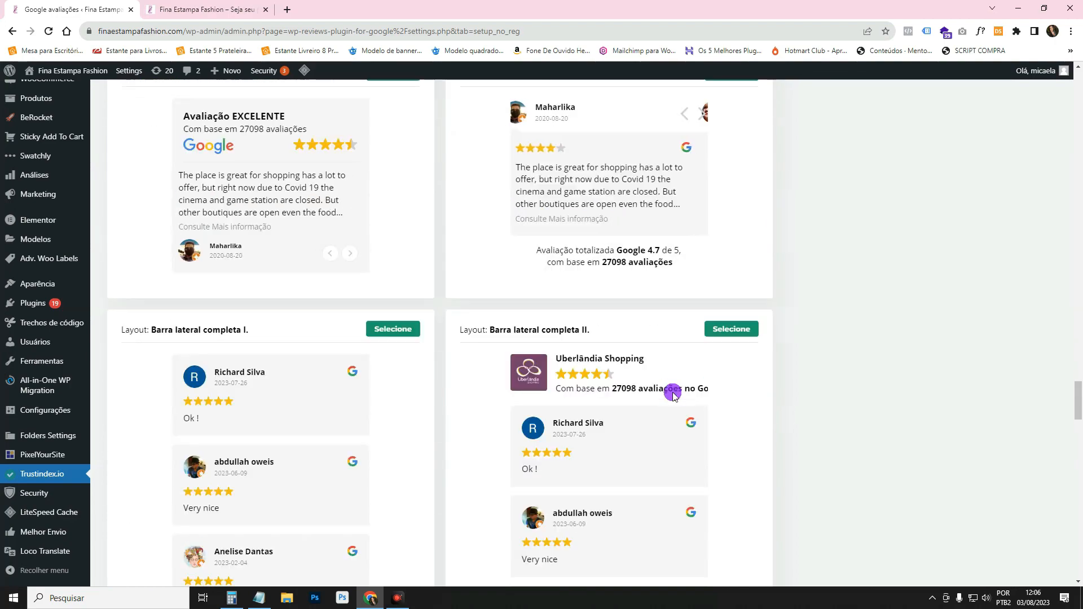
{"action": "scroll", "scroll_direction": "down", "scroll_amount": 3}
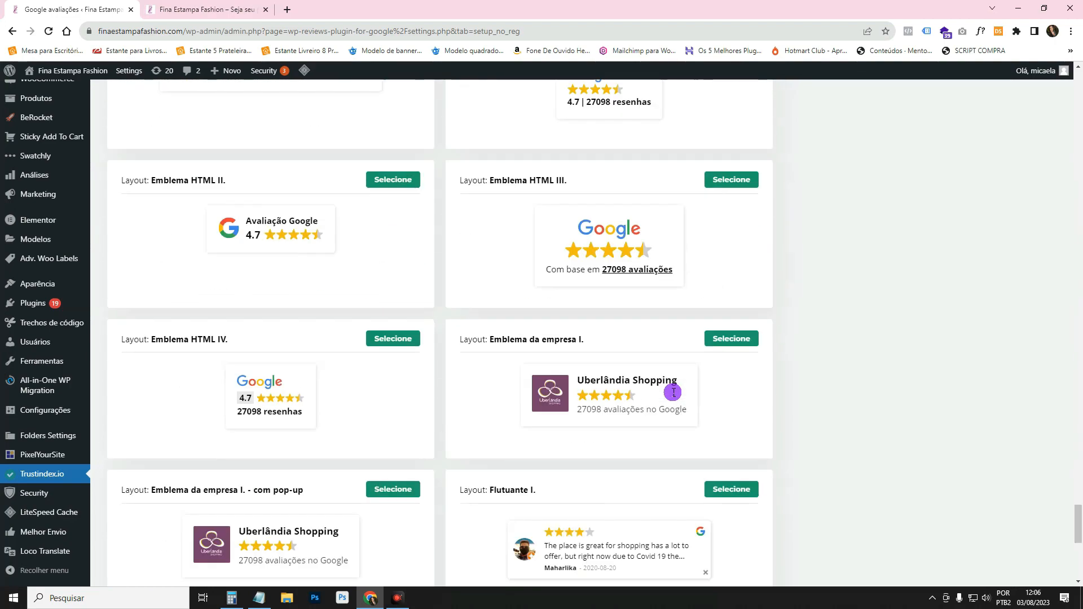
{"action": "scroll", "scroll_direction": "down", "scroll_amount": 3}
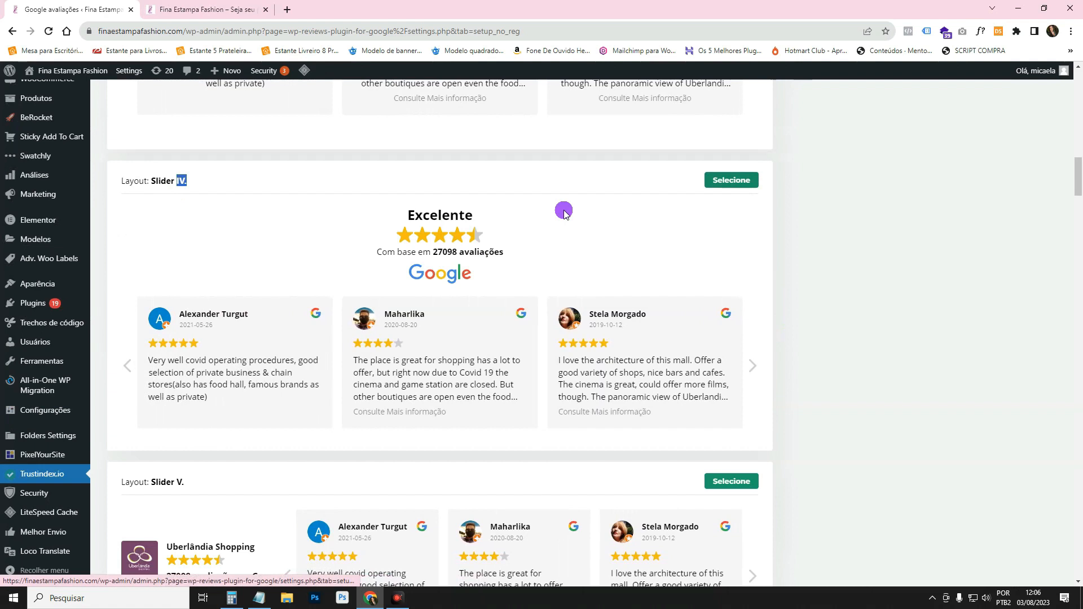
Step: Choose Slider IV as the widget layout, advancing to the style step
{"action": "left_click_drag", "start_coordinate": [390, 252], "coordinate": [505, 251]}
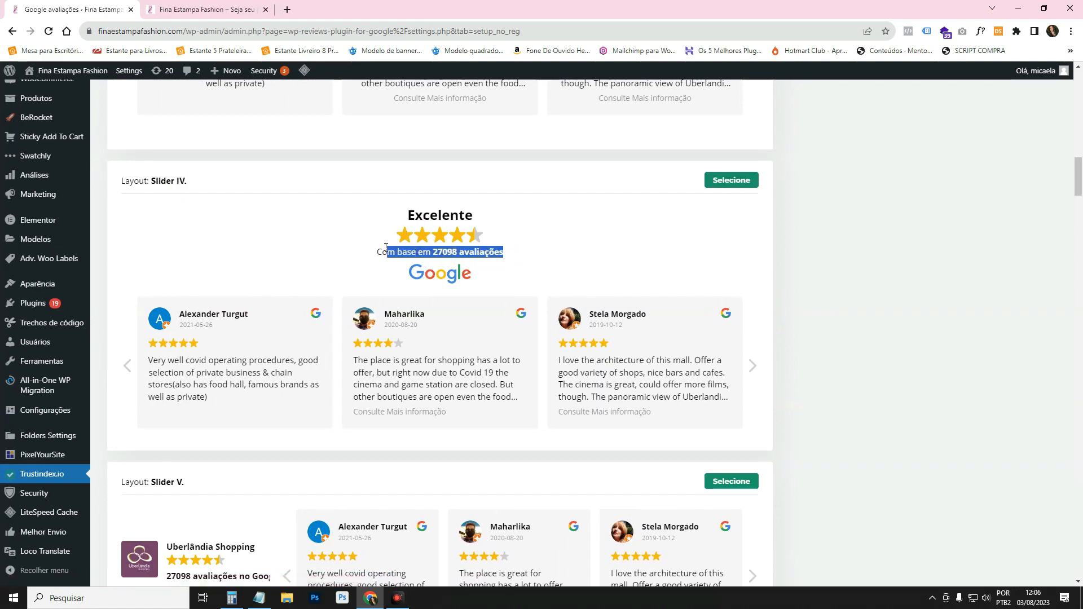
{"action": "left_click", "coordinate": [731, 180]}
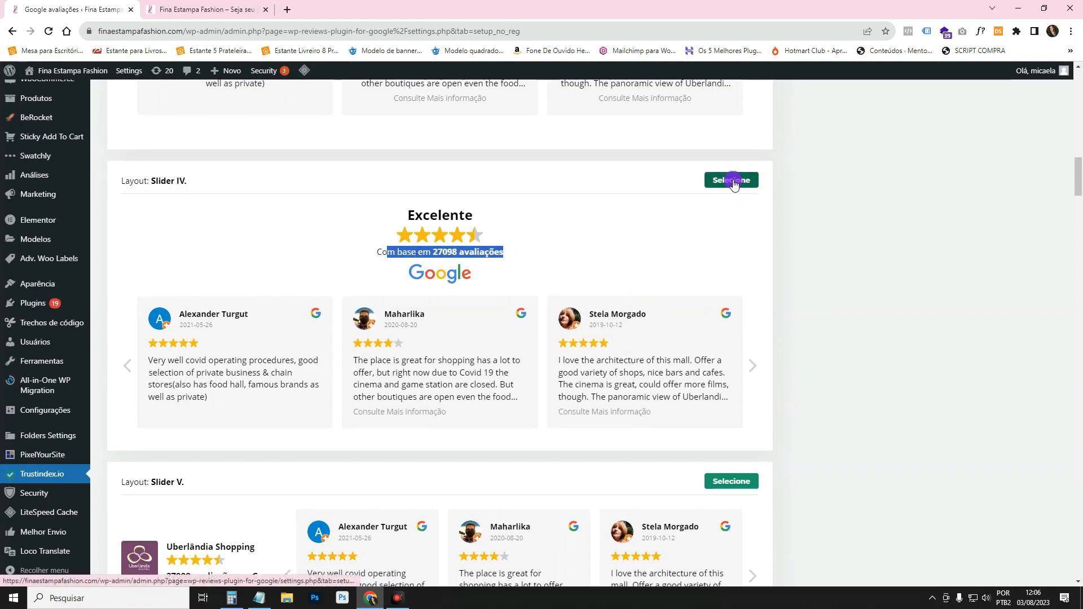
{"action": "left_click", "coordinate": [731, 179]}
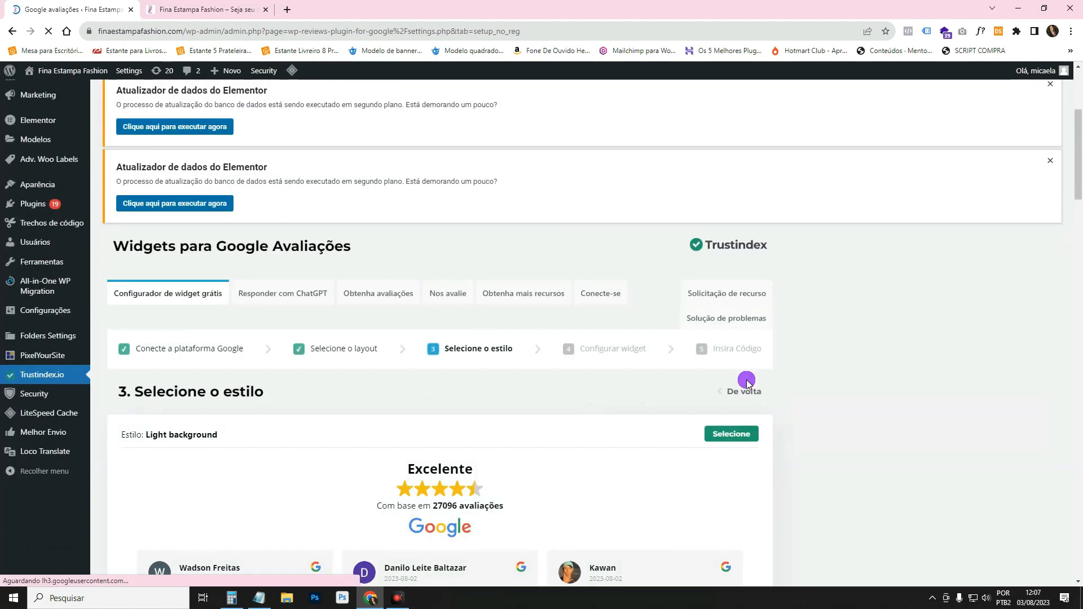
Step: Scroll the style previews and select the Drop shadow style for the widget
{"action": "scroll", "scroll_direction": "down", "scroll_amount": 3}
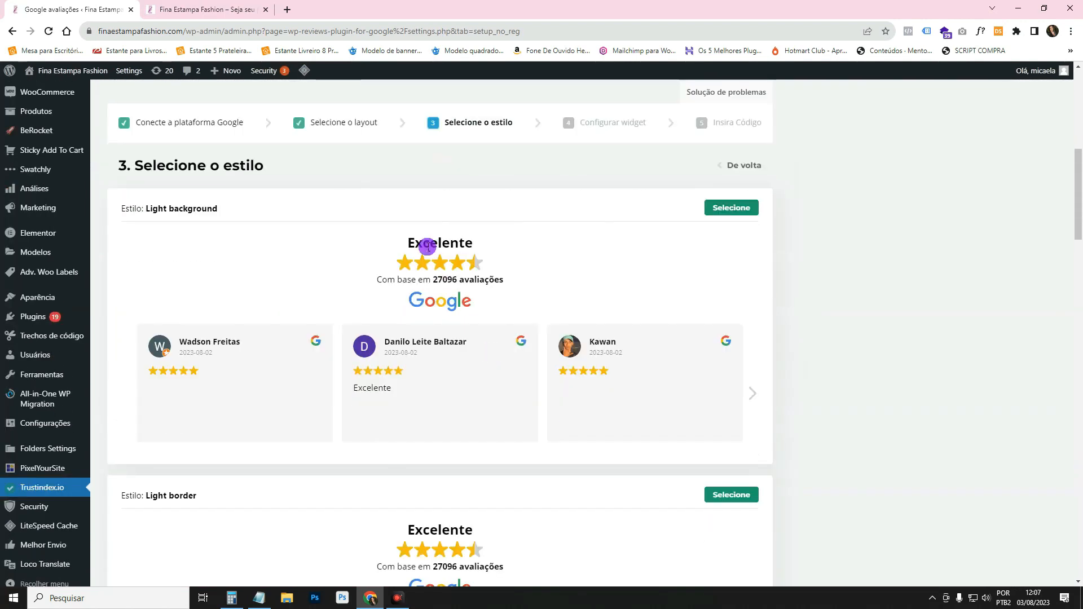
{"action": "left_click_drag", "start_coordinate": [427, 242], "coordinate": [492, 303]}
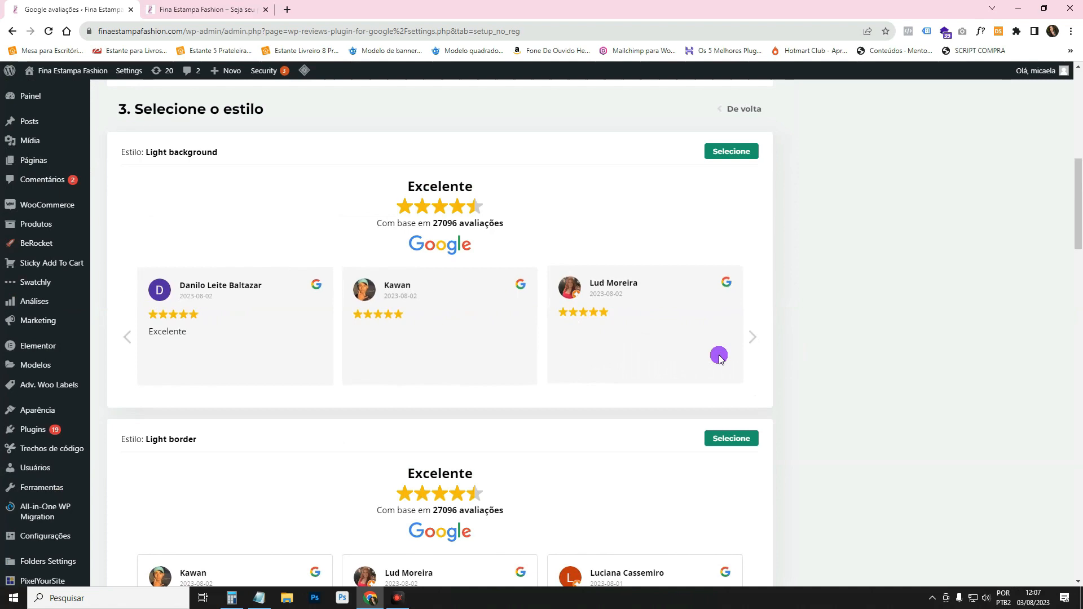
{"action": "scroll", "scroll_direction": "down", "scroll_amount": 3}
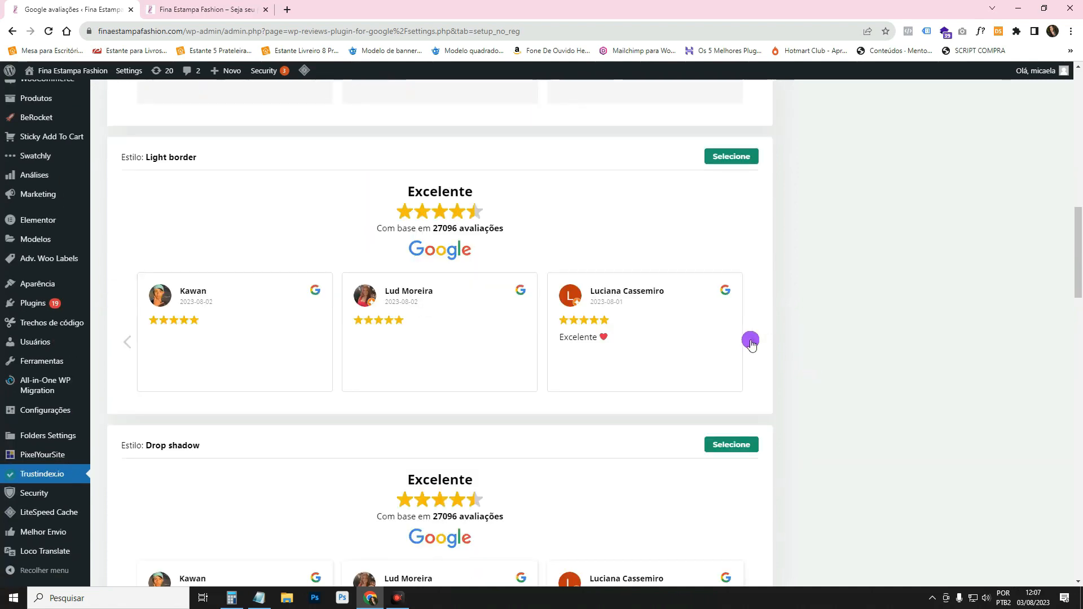
{"action": "scroll", "scroll_direction": "down", "scroll_amount": 3}
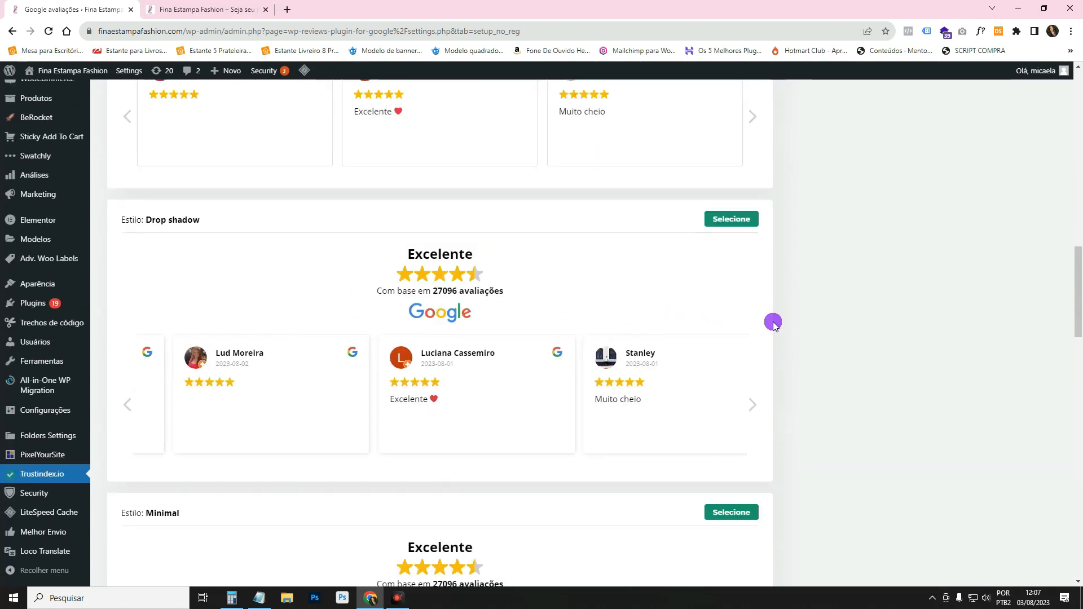
{"action": "scroll", "scroll_direction": "down", "scroll_amount": 3}
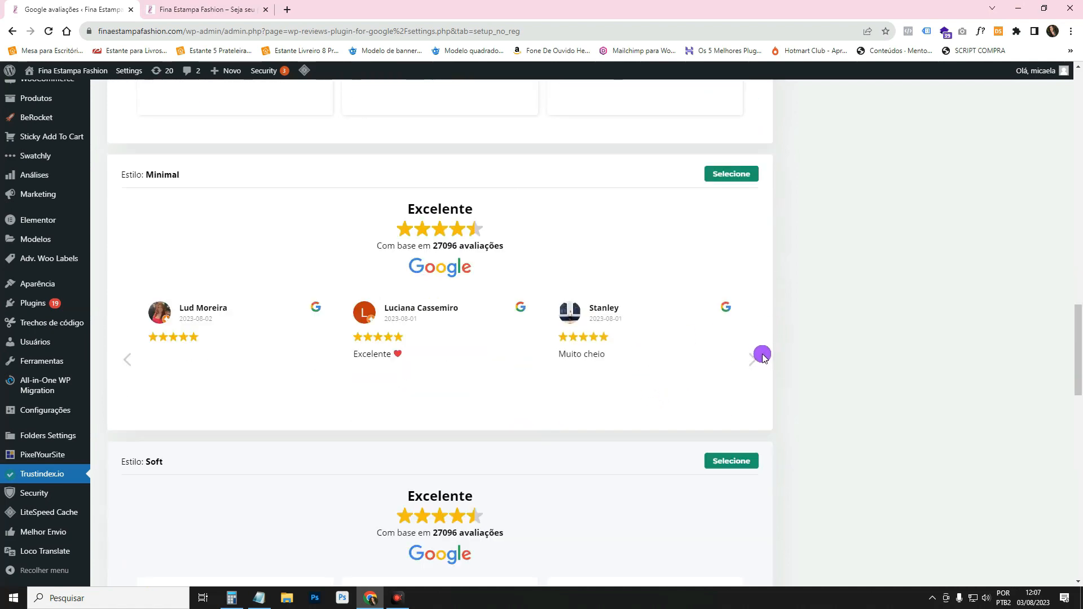
{"action": "scroll", "scroll_direction": "down", "scroll_amount": 3}
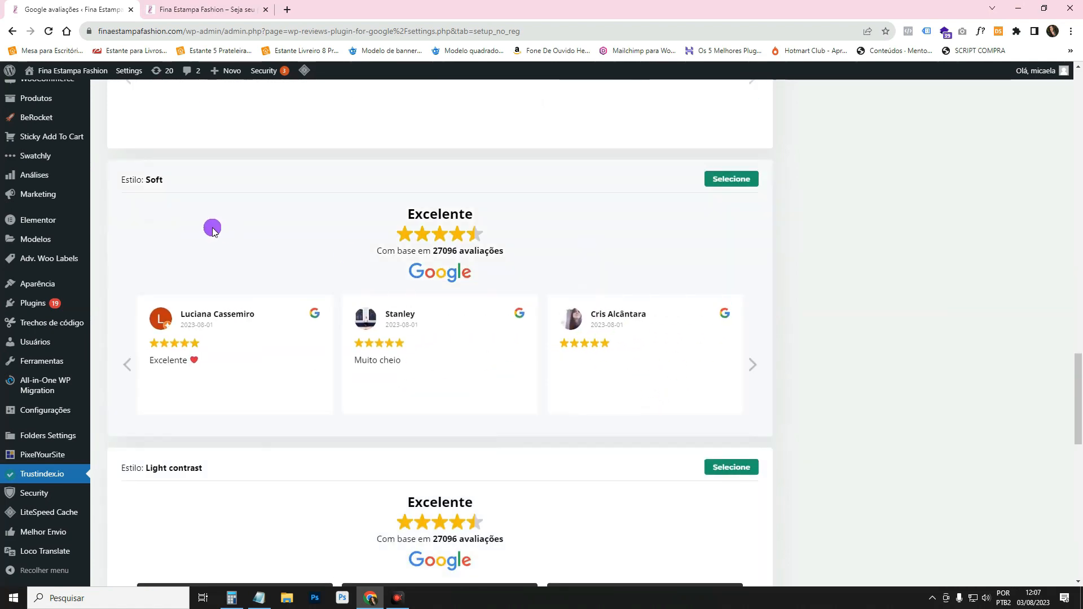
{"action": "mouse_move", "coordinate": [759, 361]}
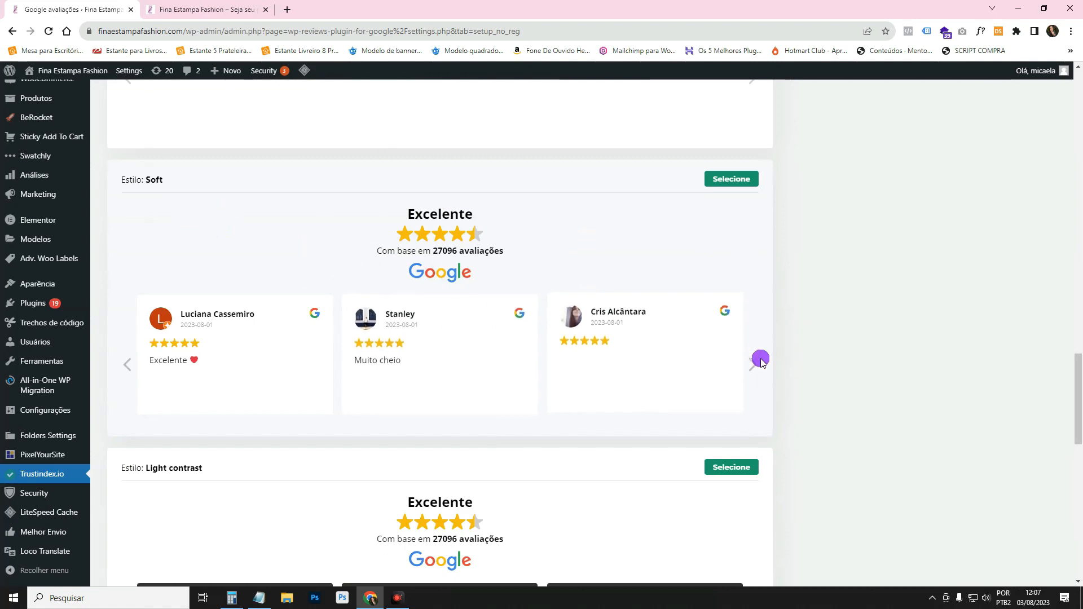
{"action": "scroll", "scroll_direction": "down", "scroll_amount": 3}
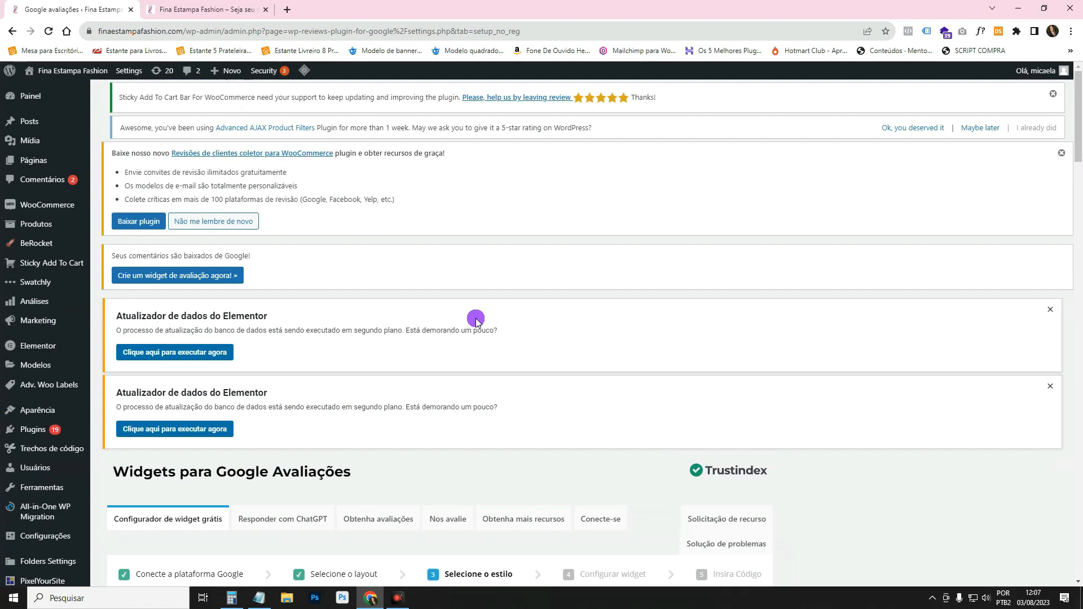
{"action": "scroll", "scroll_direction": "down", "scroll_amount": 3}
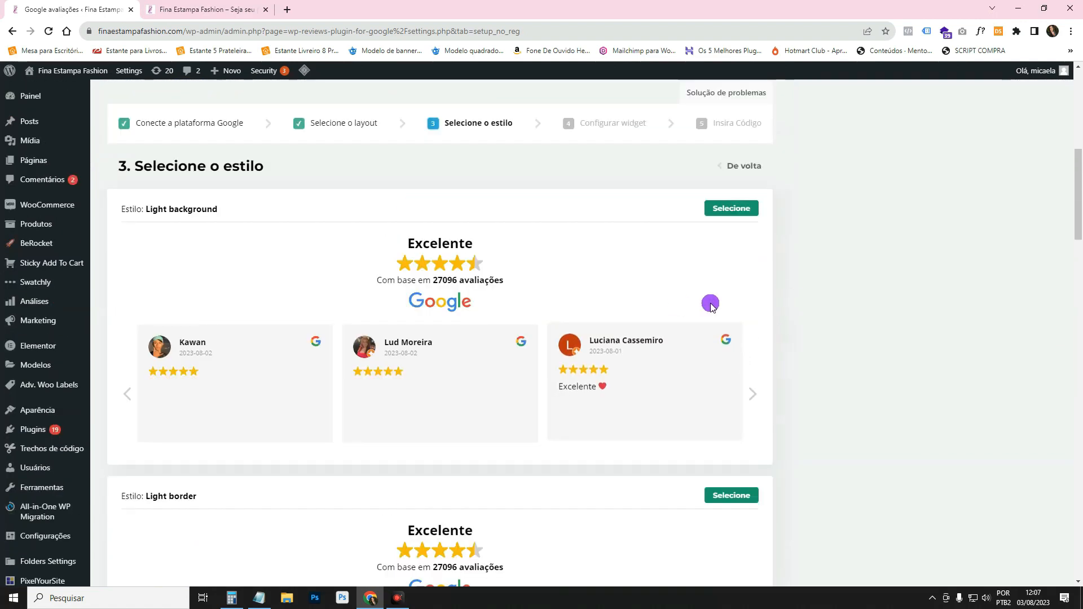
{"action": "scroll", "scroll_direction": "down", "scroll_amount": 3}
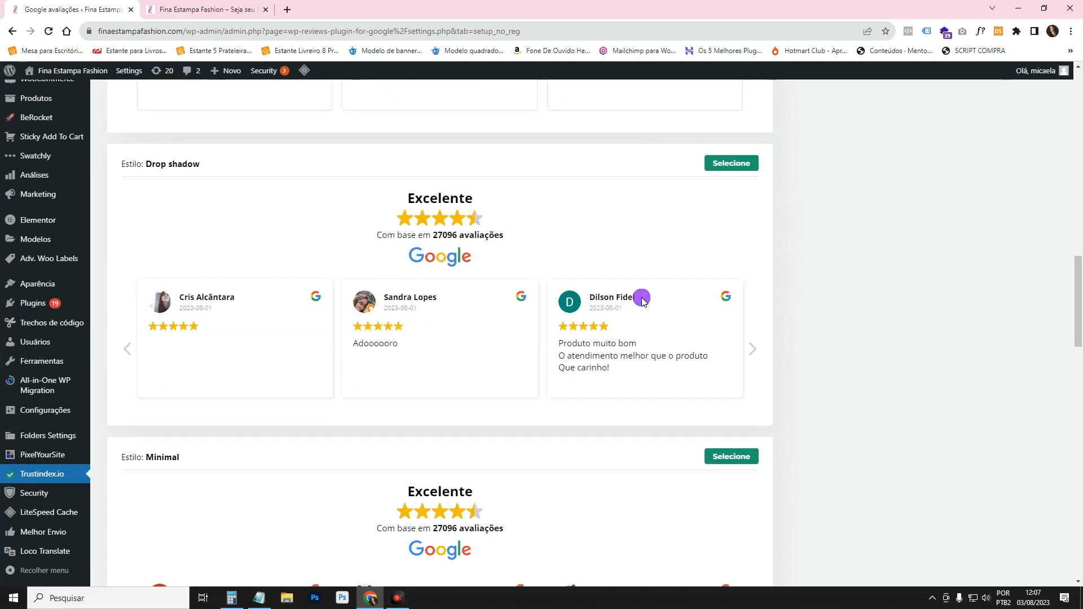
{"action": "mouse_move", "coordinate": [737, 168]}
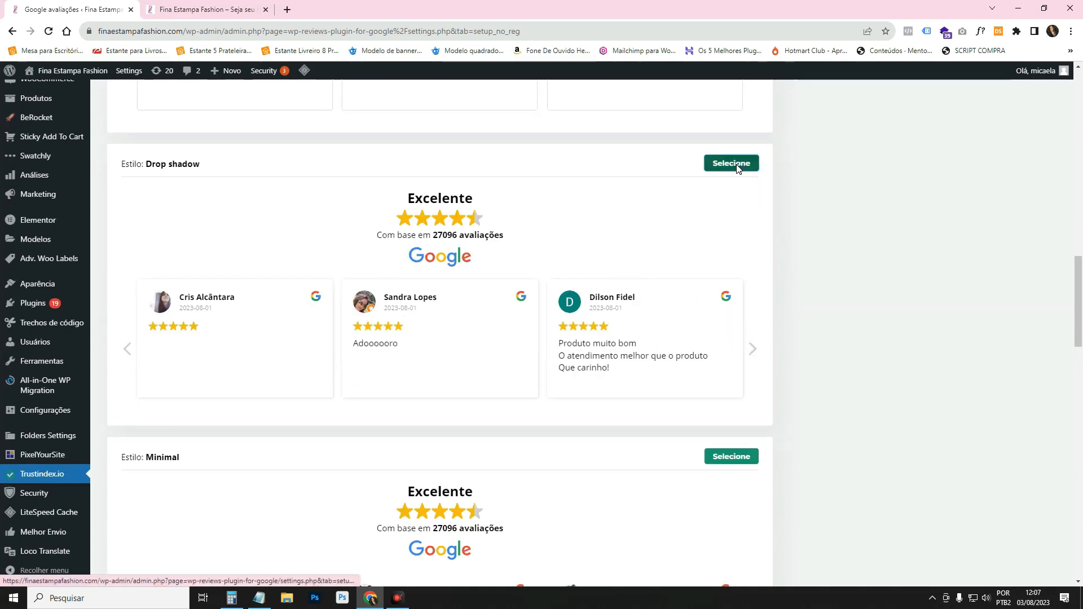
{"action": "left_click", "coordinate": [731, 163]}
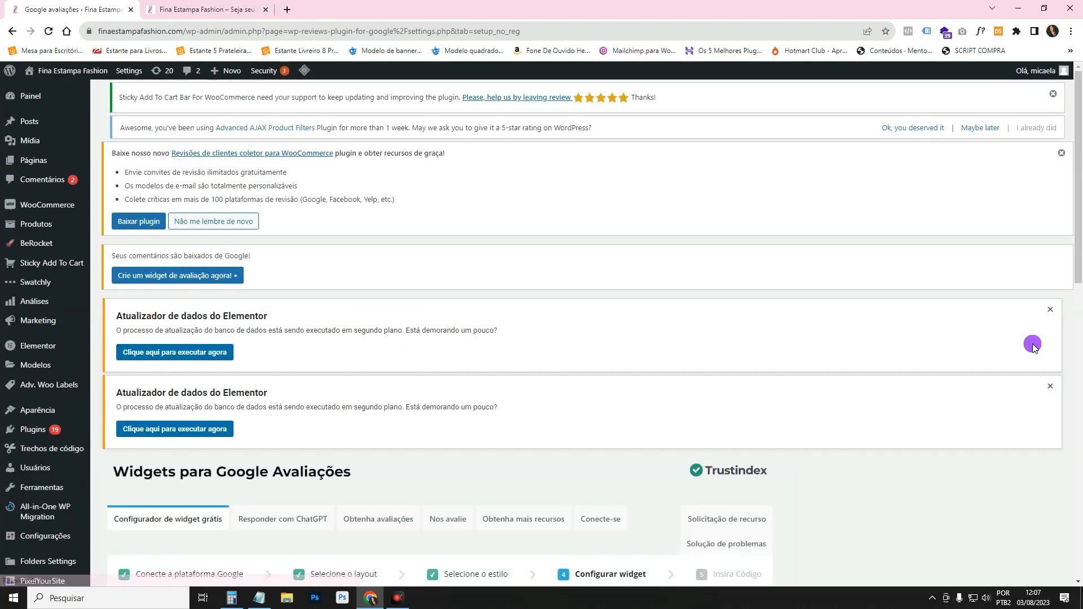
Step: Filter the widget to only five-star reviews and review the date format and alignment options
{"action": "scroll", "scroll_direction": "down", "scroll_amount": 3}
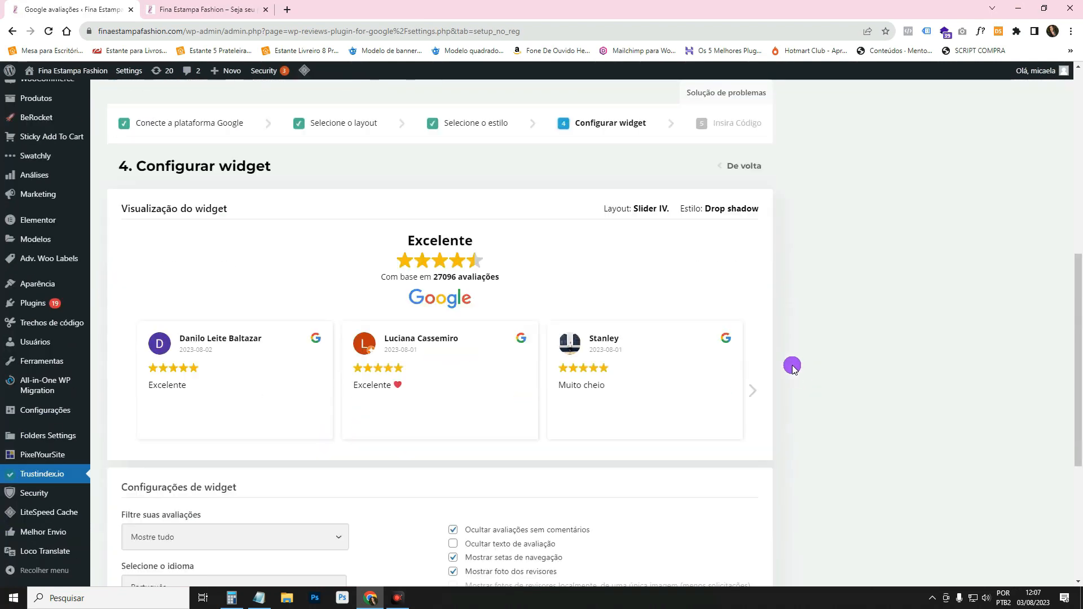
{"action": "scroll", "scroll_direction": "down", "scroll_amount": 3}
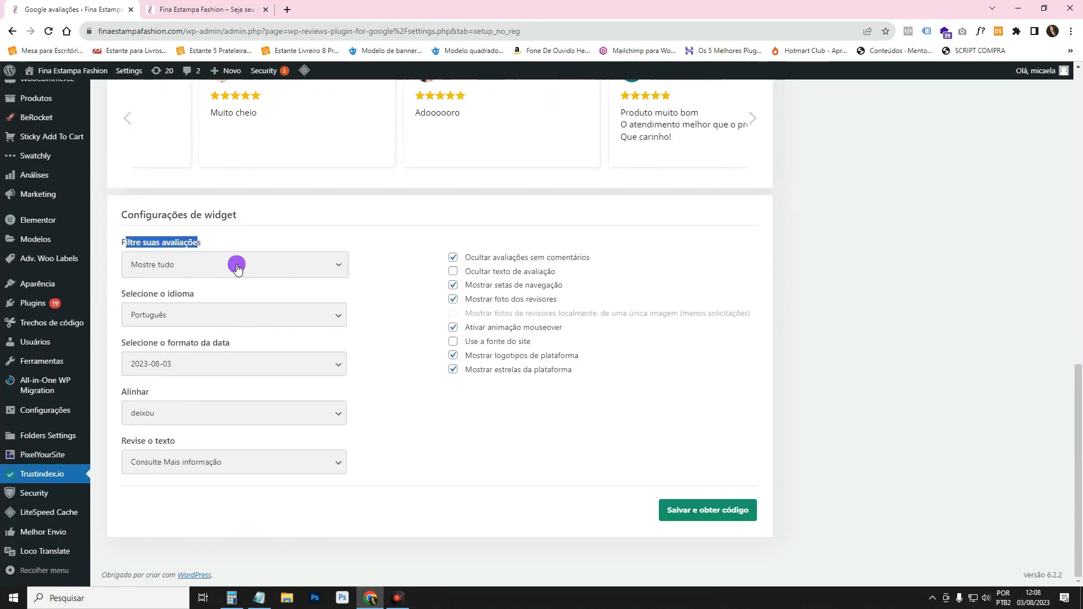
{"action": "left_click", "coordinate": [235, 265]}
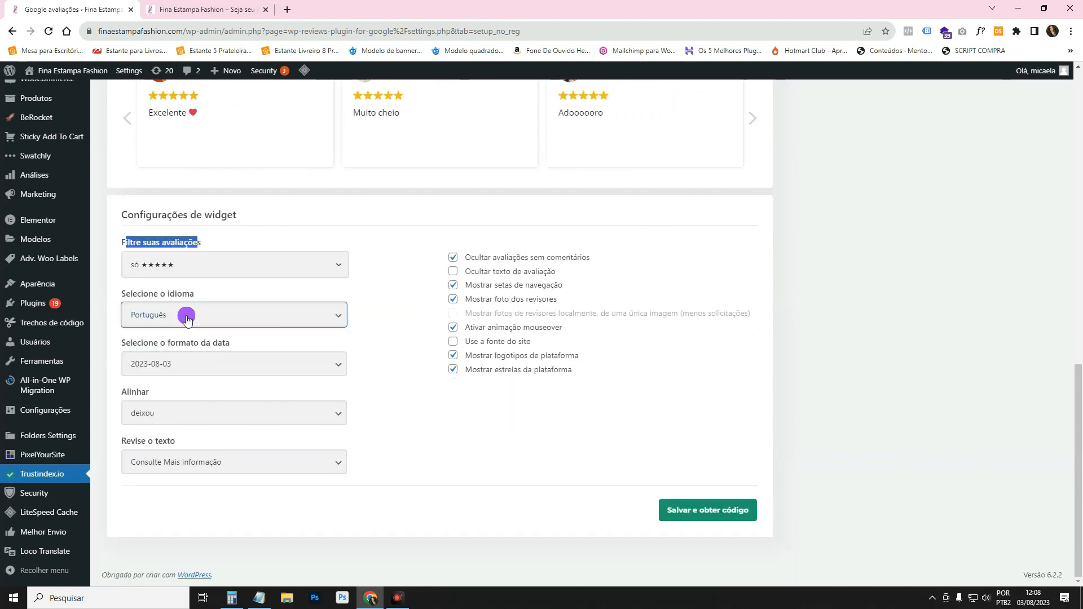
{"action": "left_click", "coordinate": [235, 363]}
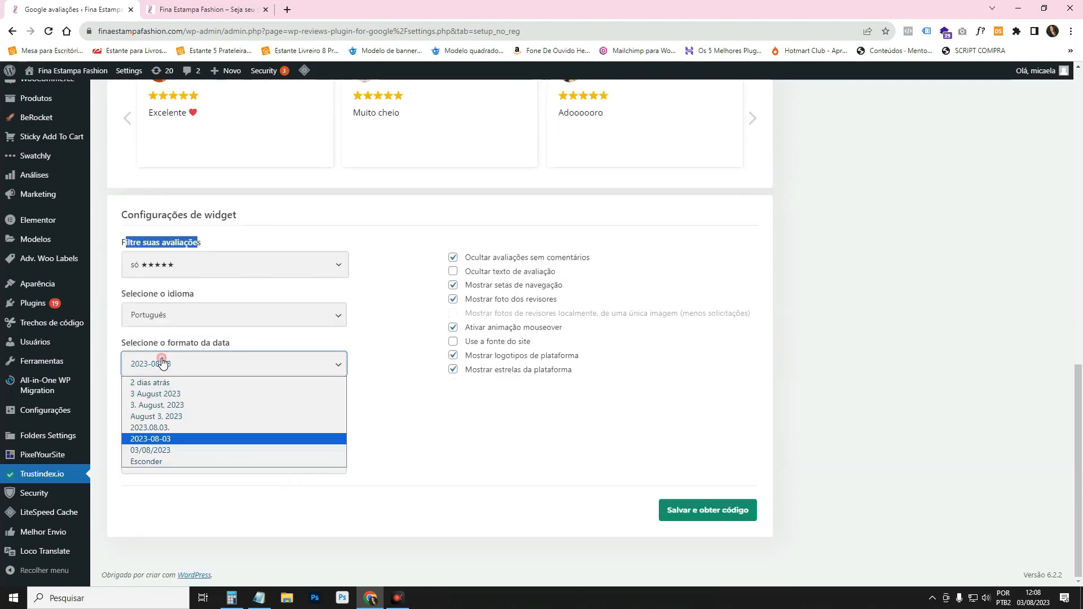
{"action": "mouse_move", "coordinate": [165, 409]}
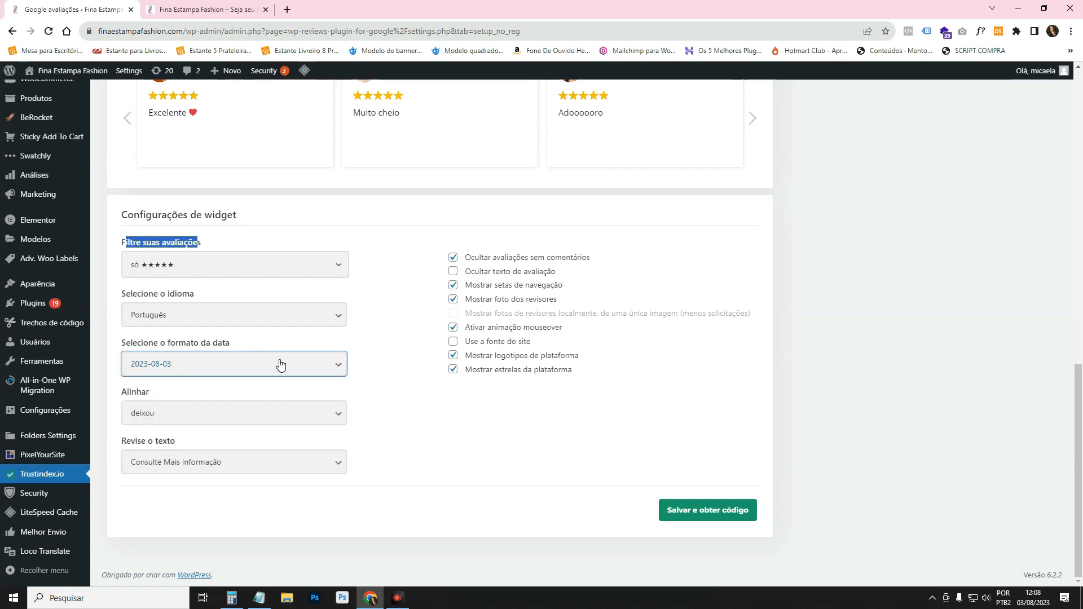
{"action": "left_click", "coordinate": [230, 413]}
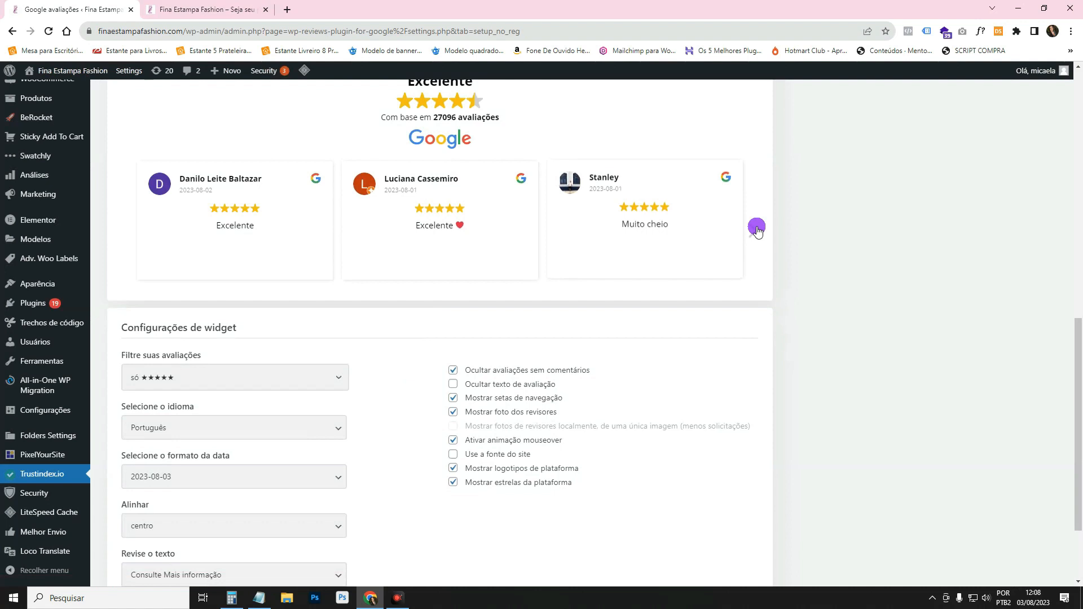
{"action": "left_click", "coordinate": [756, 228]}
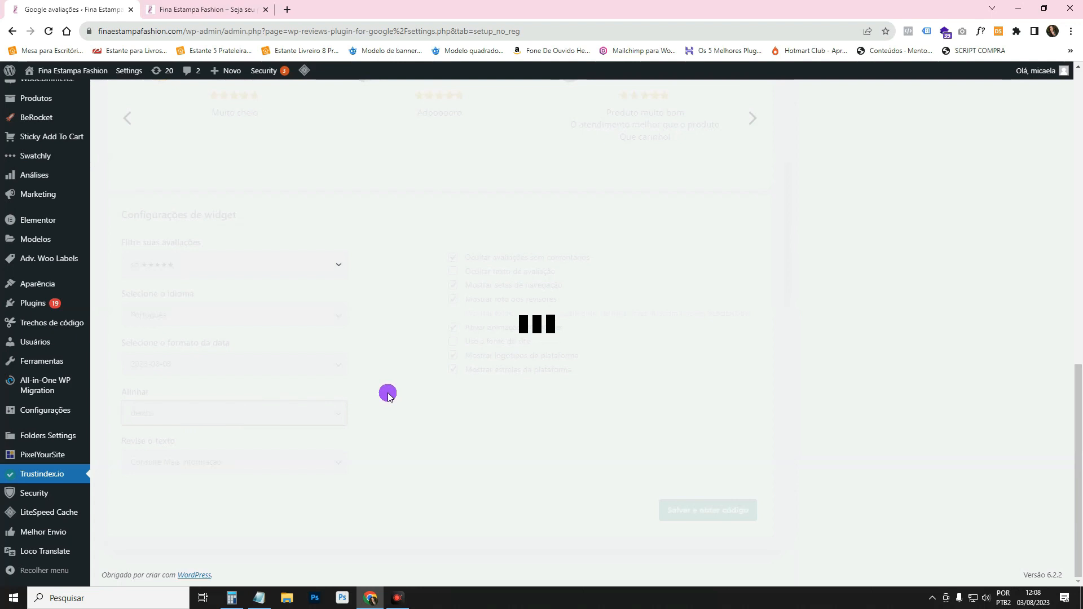
{"action": "left_click", "coordinate": [201, 462]}
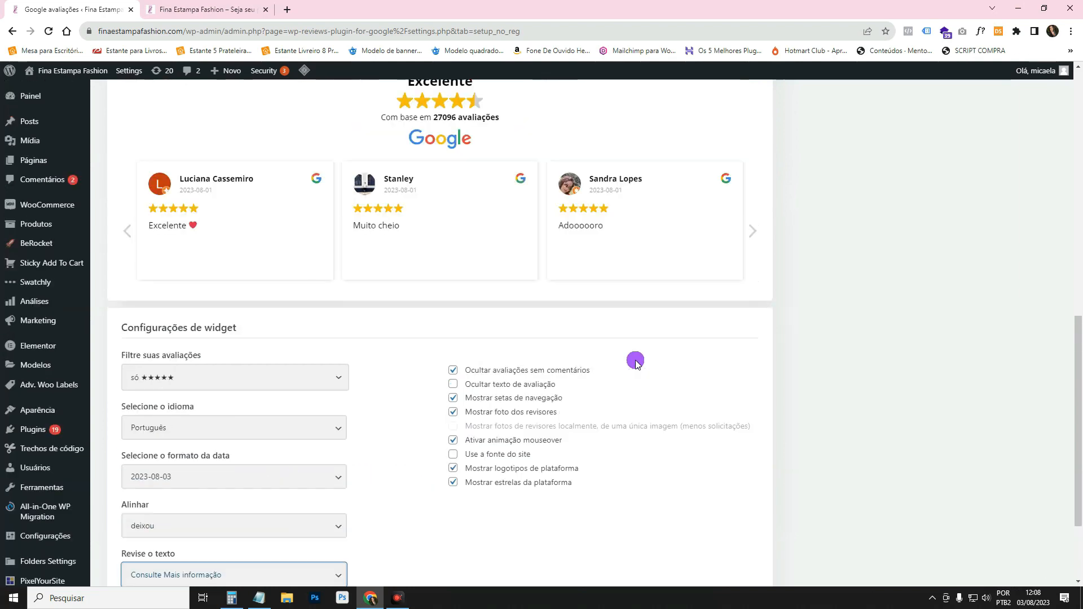
{"action": "scroll", "scroll_direction": "down", "scroll_amount": 3}
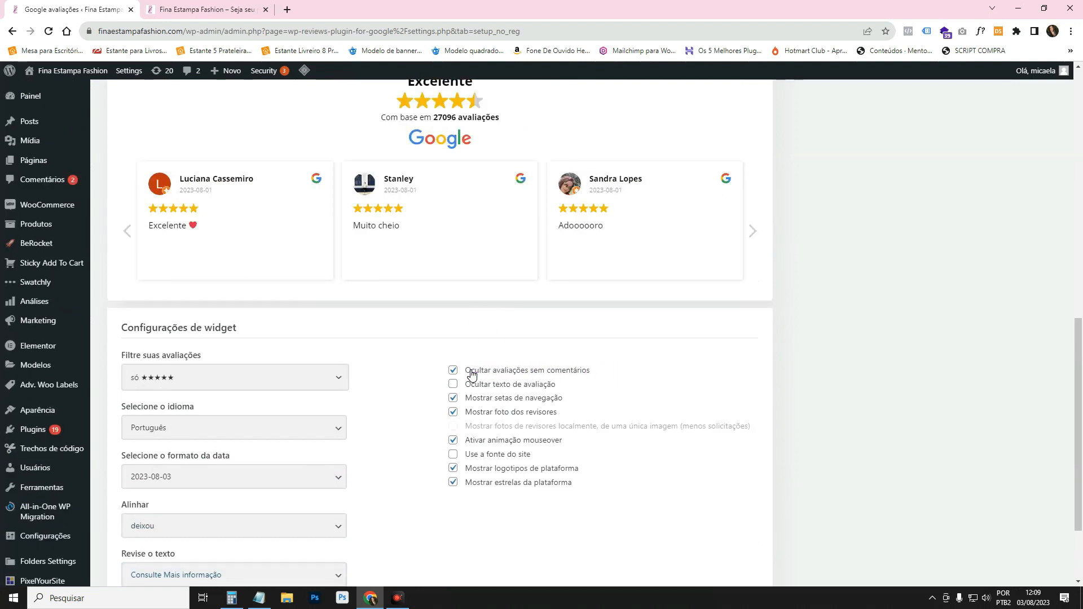
Step: Keep uncommented reviews hidden and show reviewer photos in the widget
{"action": "left_click", "coordinate": [453, 370]}
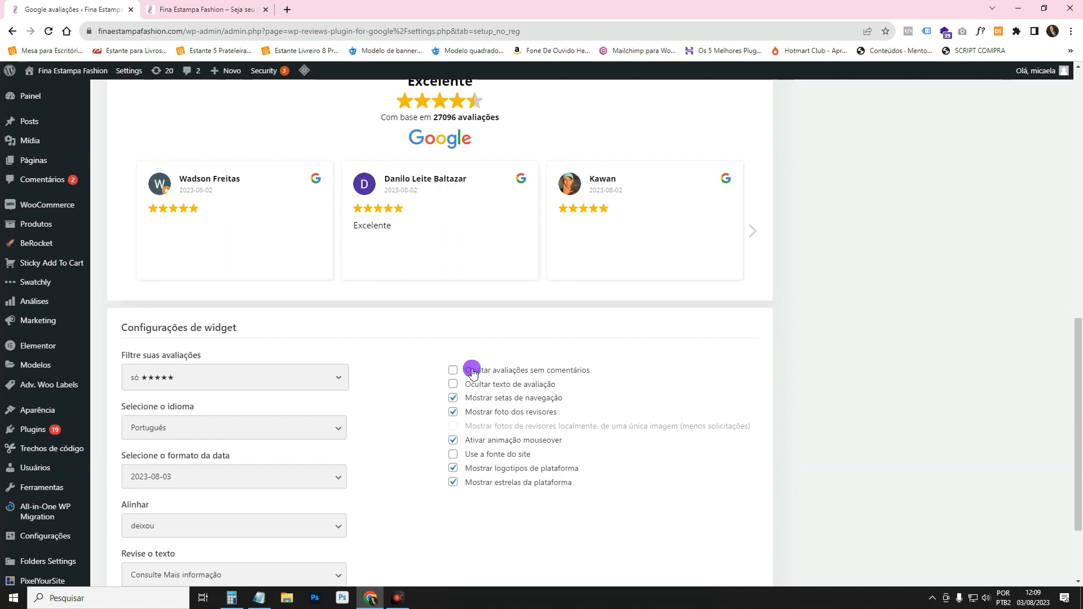
{"action": "left_click", "coordinate": [453, 371]}
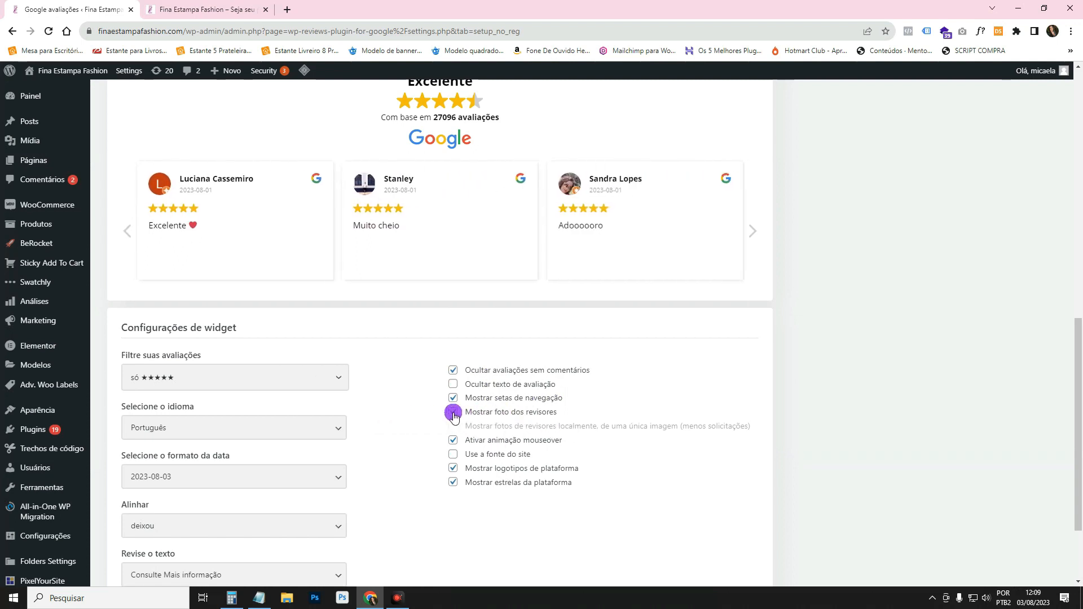
{"action": "left_click", "coordinate": [454, 413]}
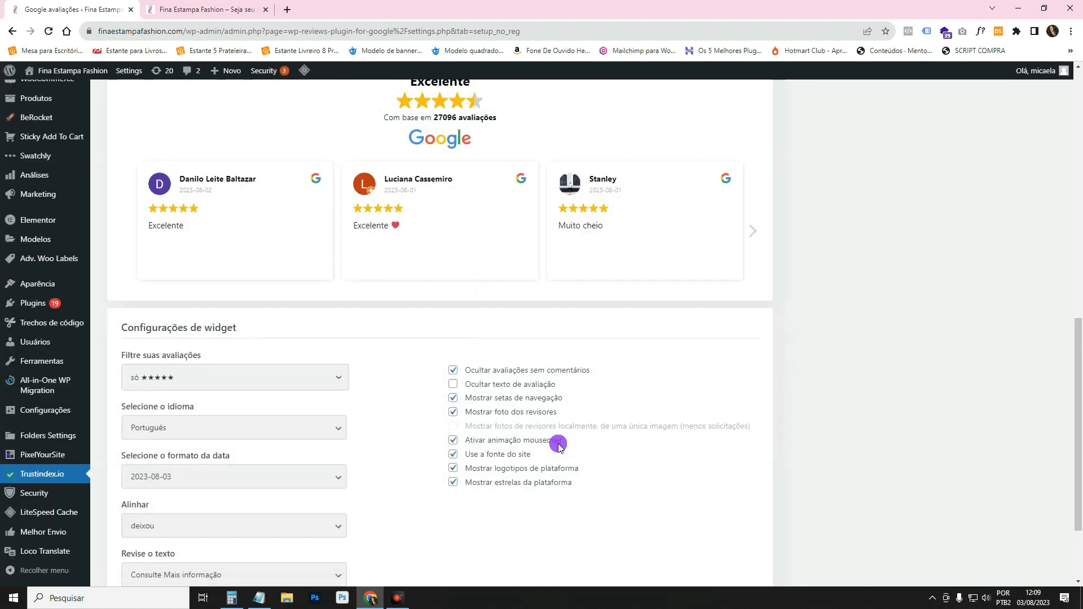
{"action": "mouse_move", "coordinate": [570, 468]}
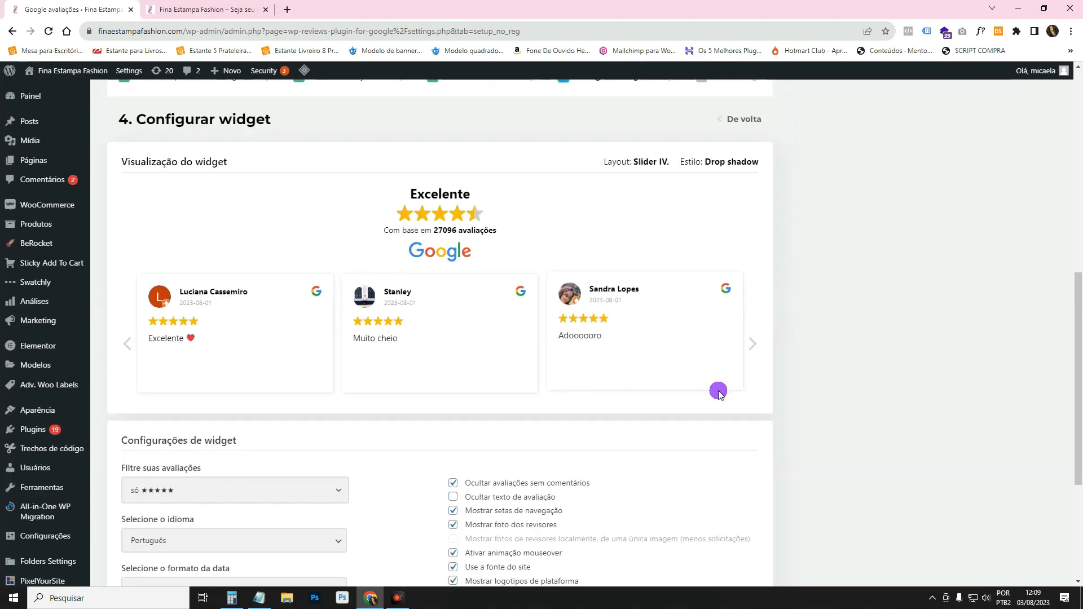
Step: Save the widget with 'Salvar e obter código' and copy its shortcode to the clipboard
{"action": "scroll", "scroll_direction": "down", "scroll_amount": 3}
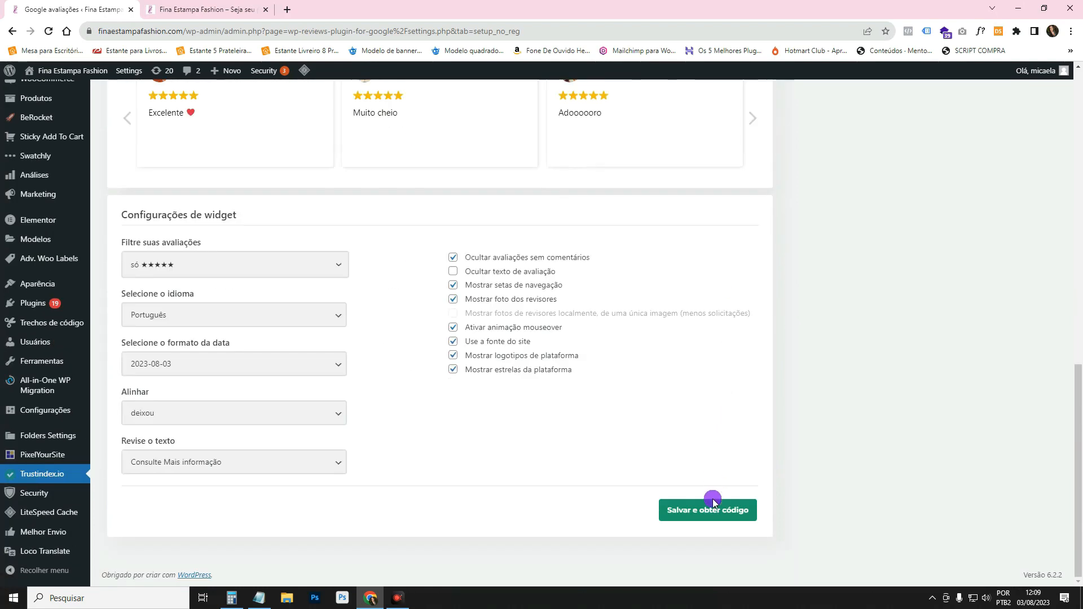
{"action": "left_click", "coordinate": [708, 510]}
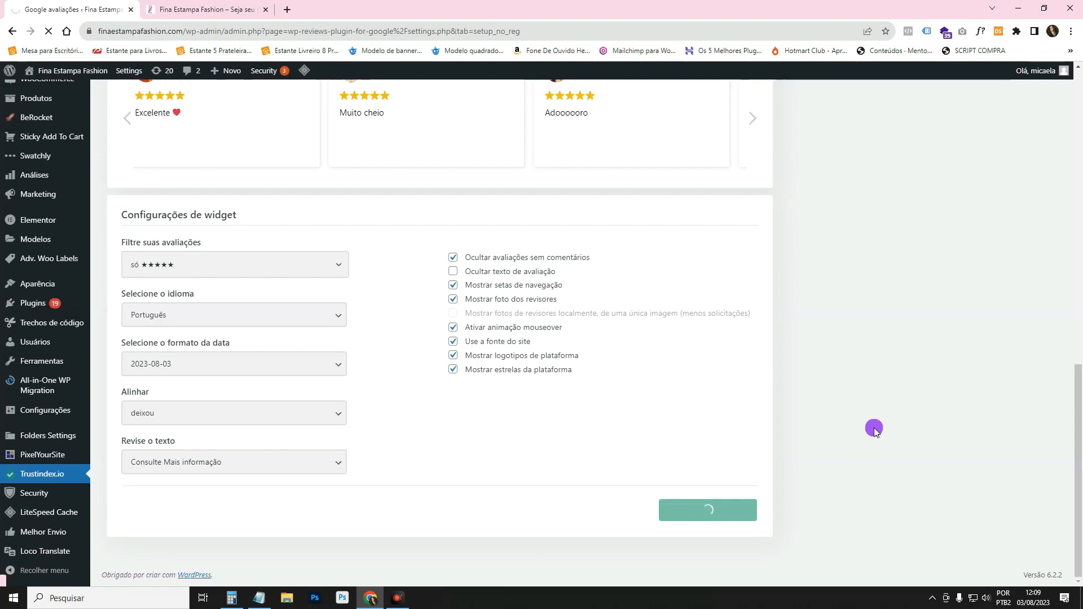
{"action": "left_click", "coordinate": [708, 510]}
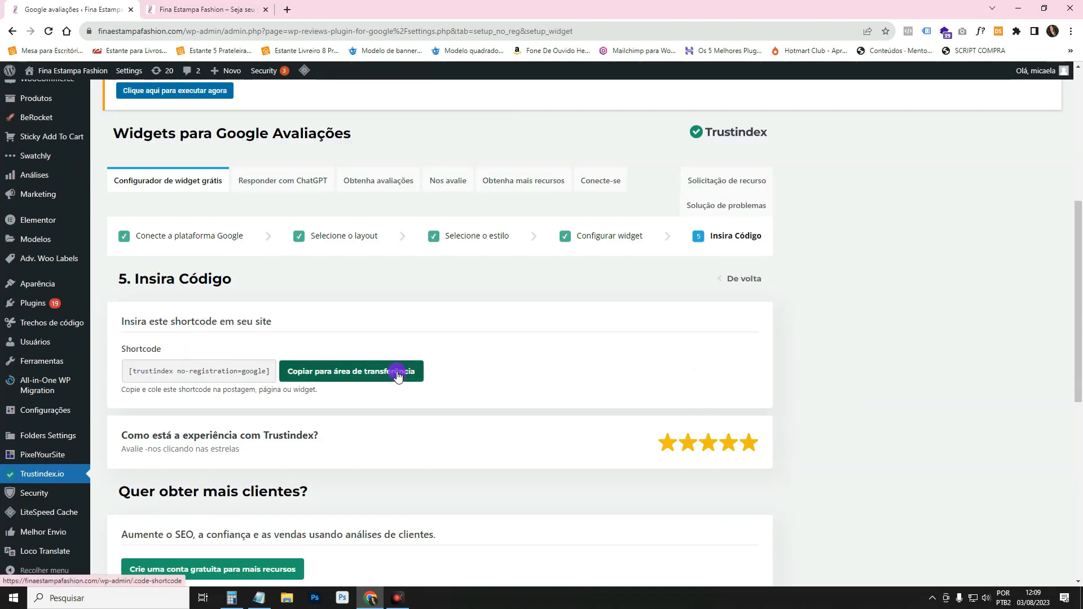
{"action": "left_click", "coordinate": [203, 9]}
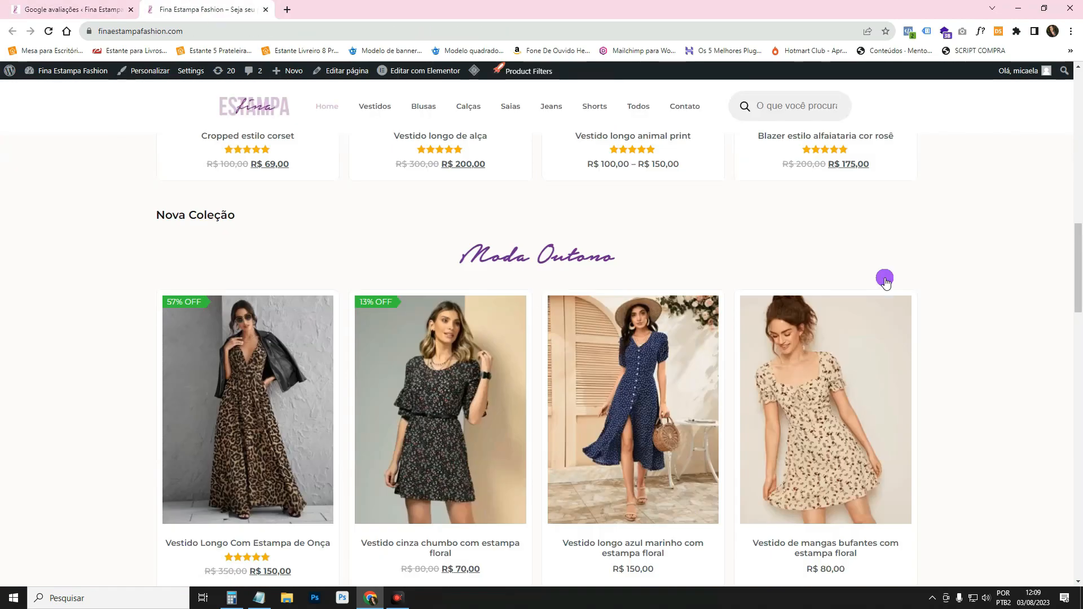
Step: Choose 'Rodapé' from the admin bar's 'Editar com Elementor' menu to edit the footer
{"action": "scroll", "scroll_direction": "down", "scroll_amount": 3}
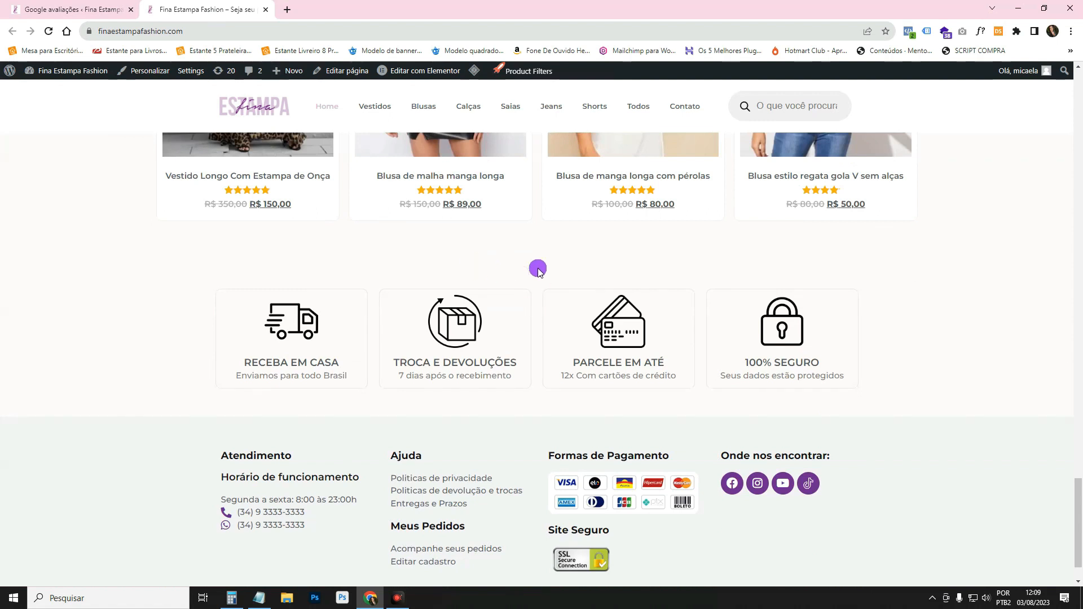
{"action": "mouse_move", "coordinate": [461, 256]}
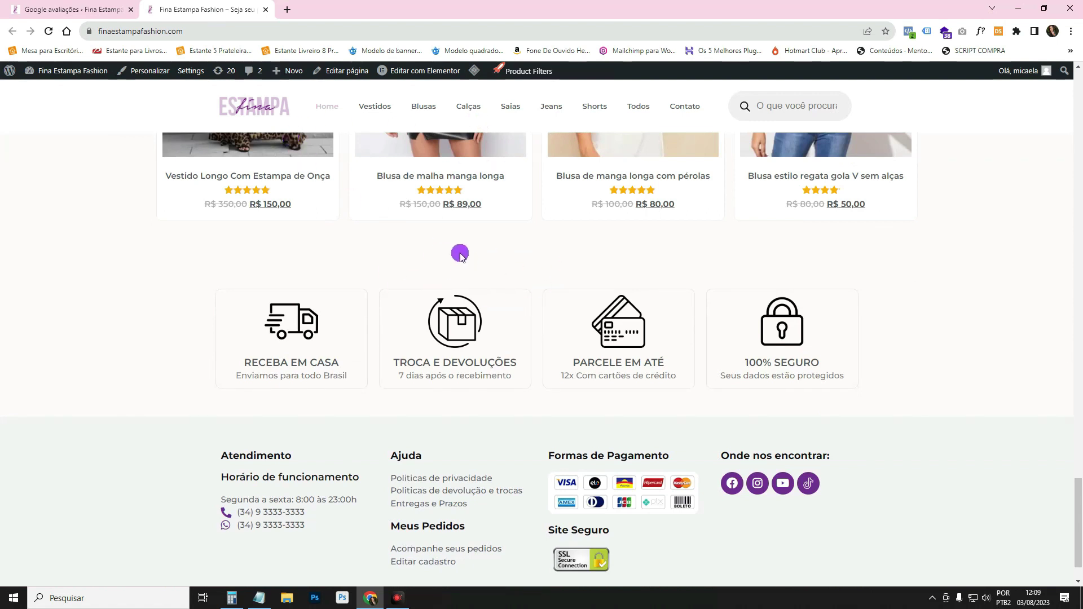
{"action": "left_click", "coordinate": [425, 70]}
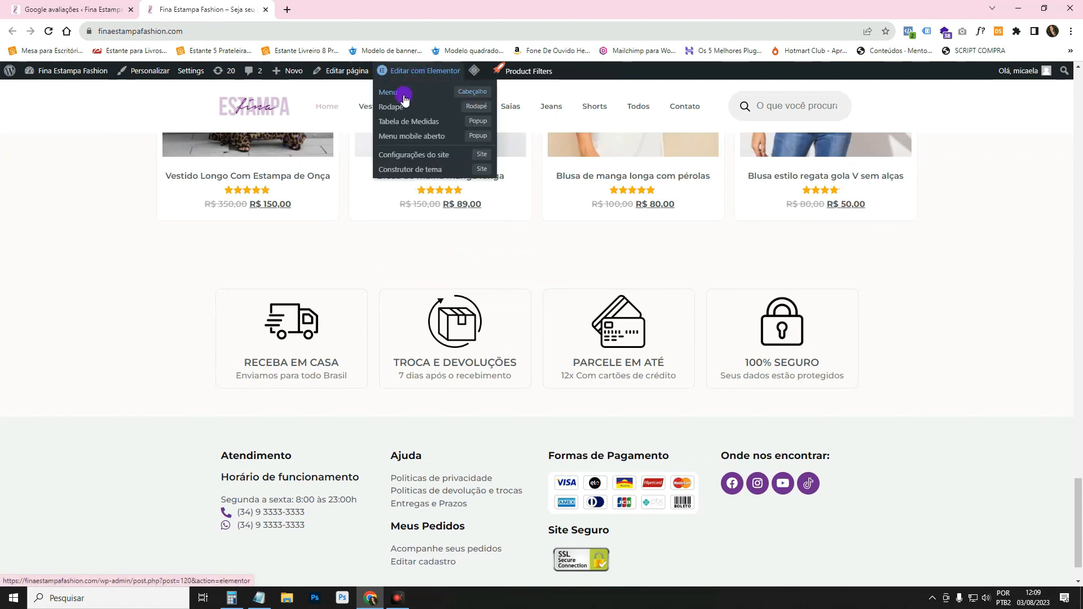
{"action": "left_click", "coordinate": [389, 92]}
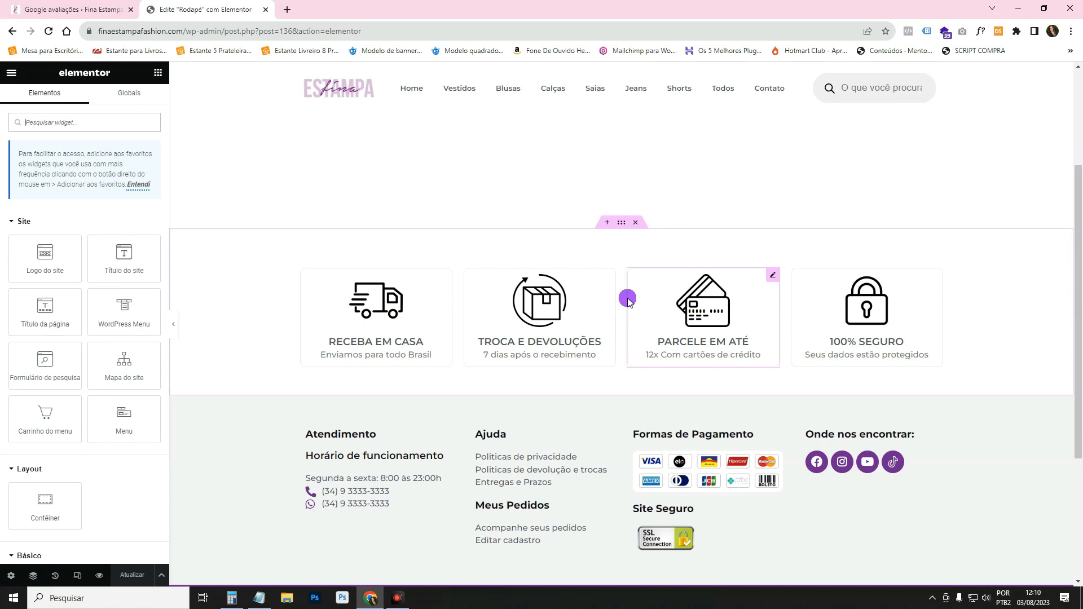
{"action": "mouse_move", "coordinate": [604, 269]}
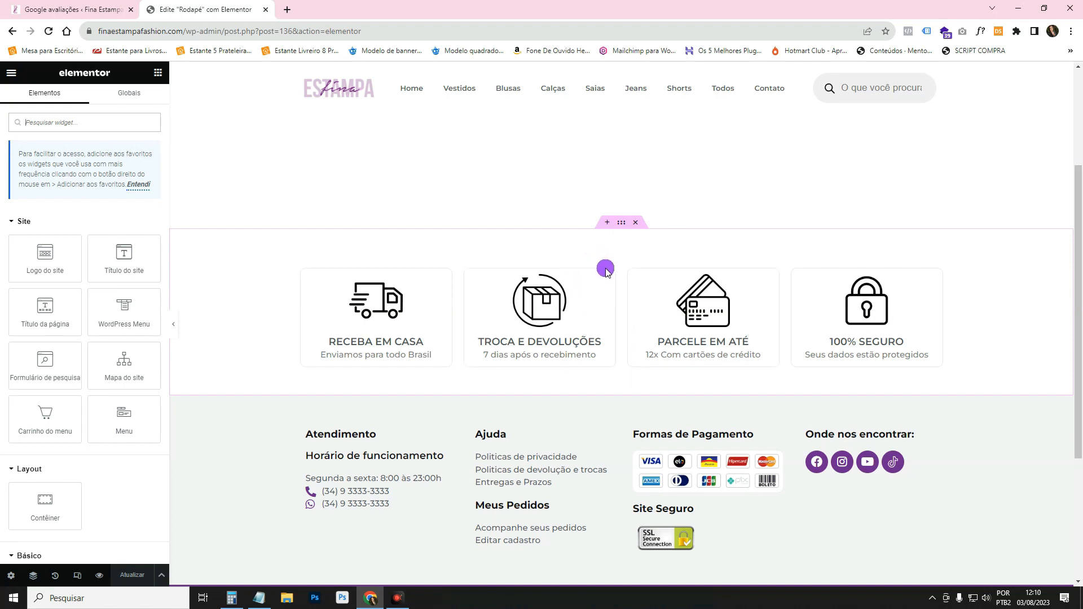
Step: Add a Flexbox container above the footer icons with a Shortcode widget holding the Trustindex shortcode
{"action": "left_click", "coordinate": [620, 222]}
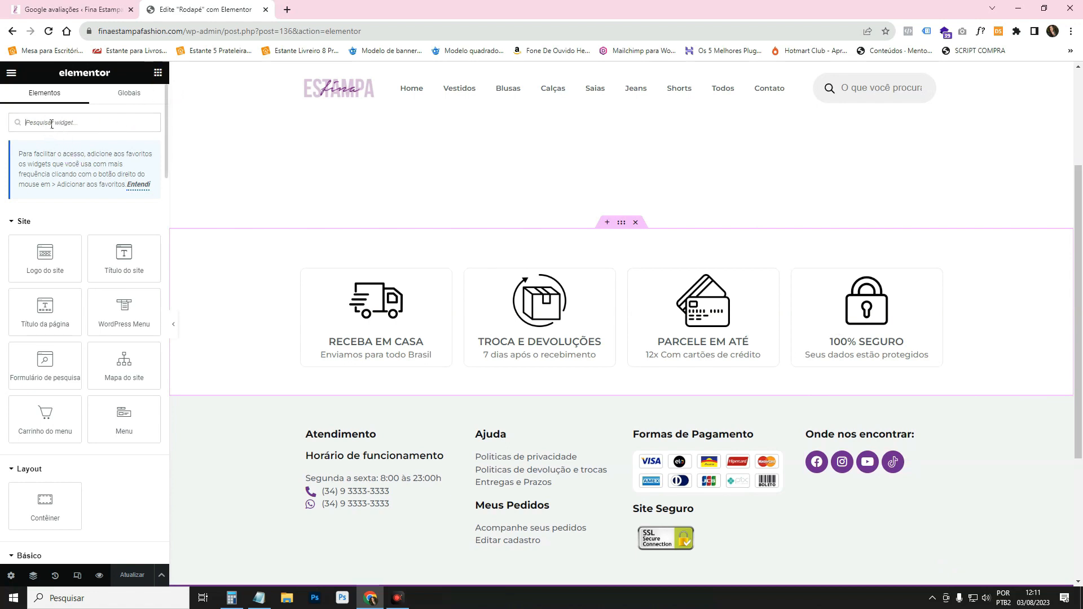
{"action": "type", "text": "short"}
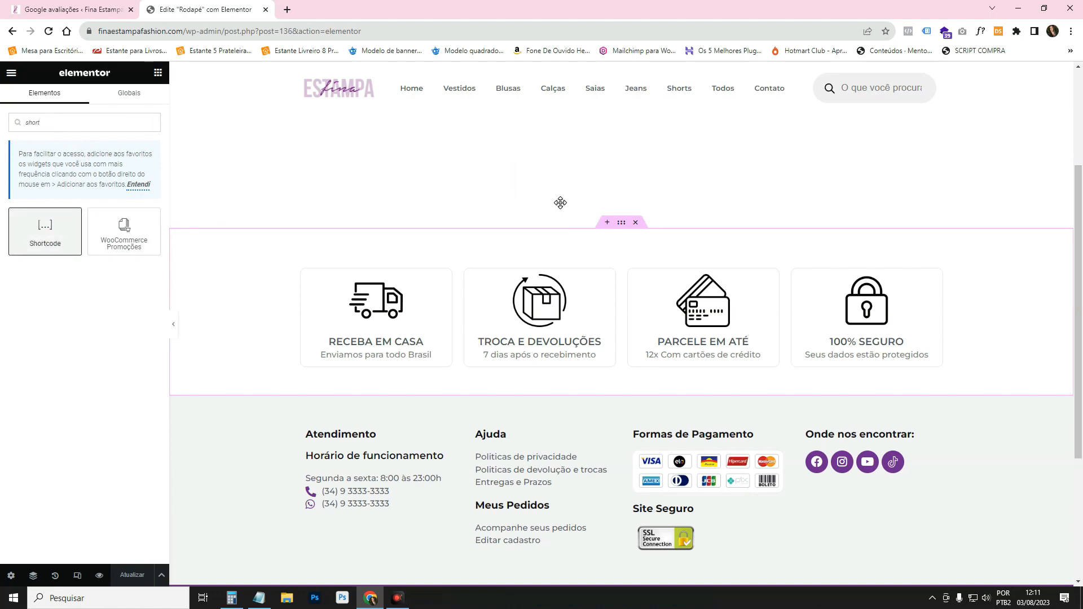
{"action": "left_click", "coordinate": [606, 221]}
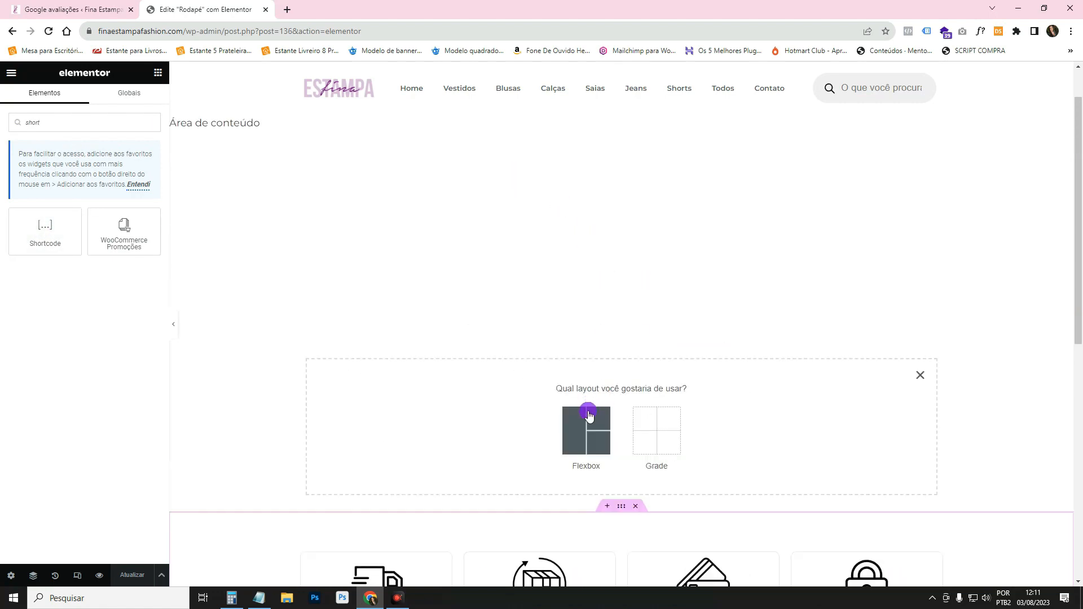
{"action": "left_click", "coordinate": [587, 428]}
{"action": "type", "text": "i"}
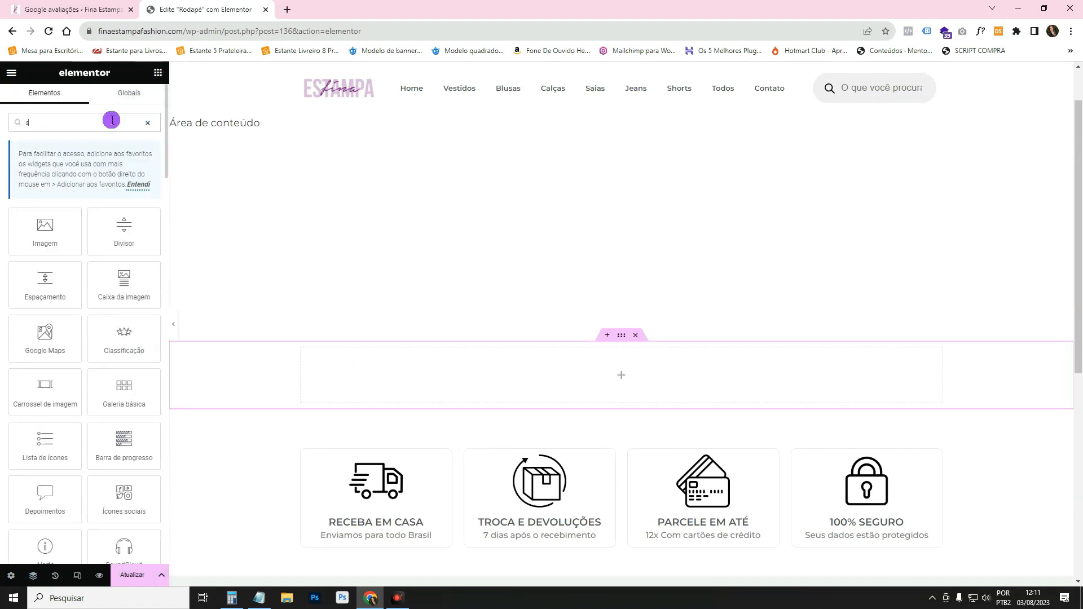
{"action": "type", "text": "short"}
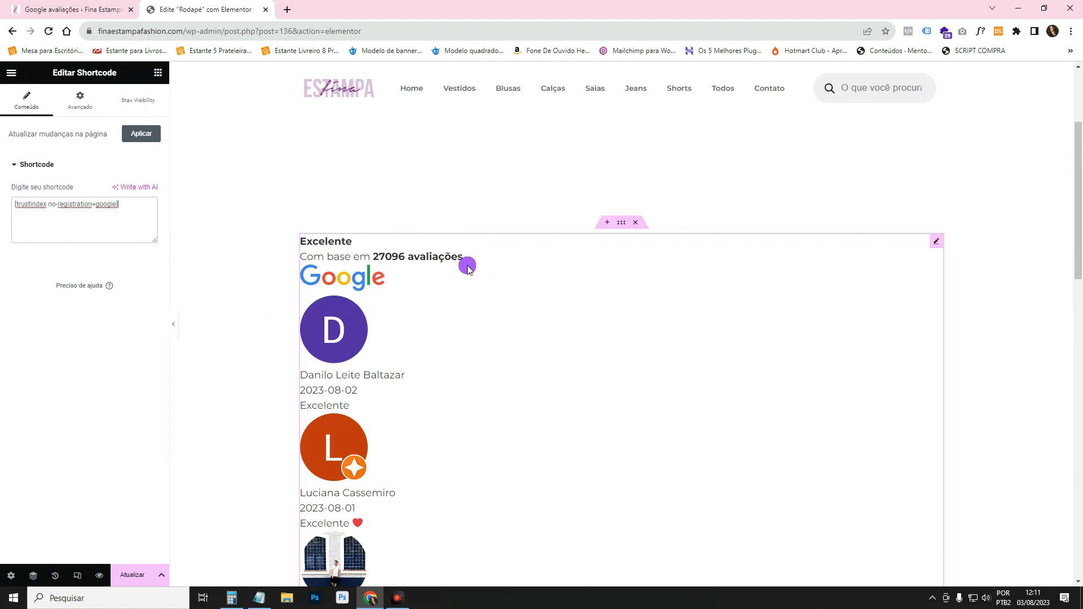
Step: Publish the footer template with the new reviews shortcode via 'Atualizar'
{"action": "left_click", "coordinate": [130, 575]}
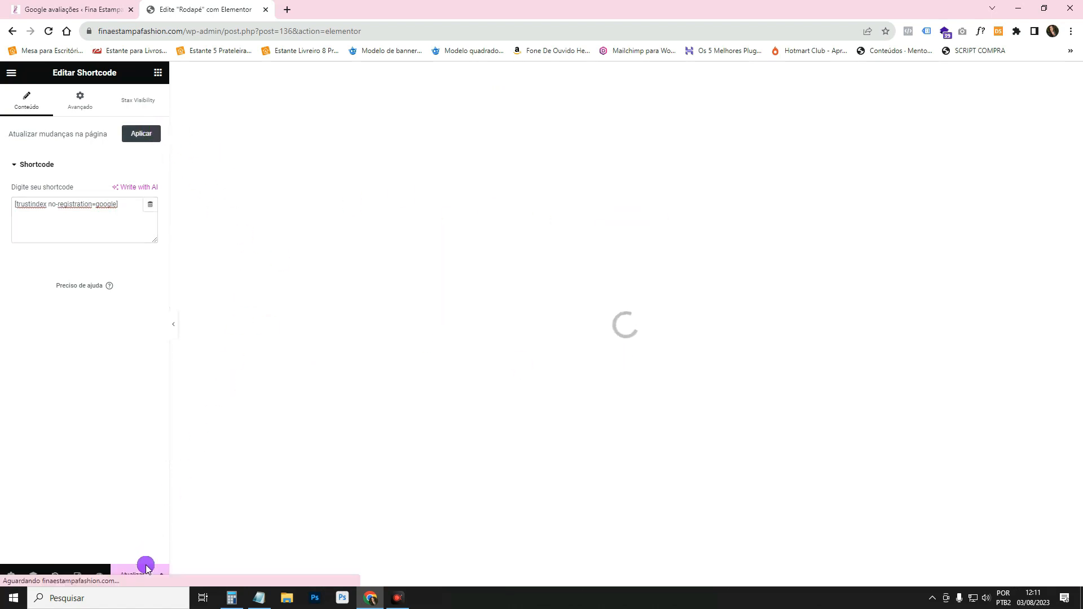
{"action": "left_click", "coordinate": [135, 575]}
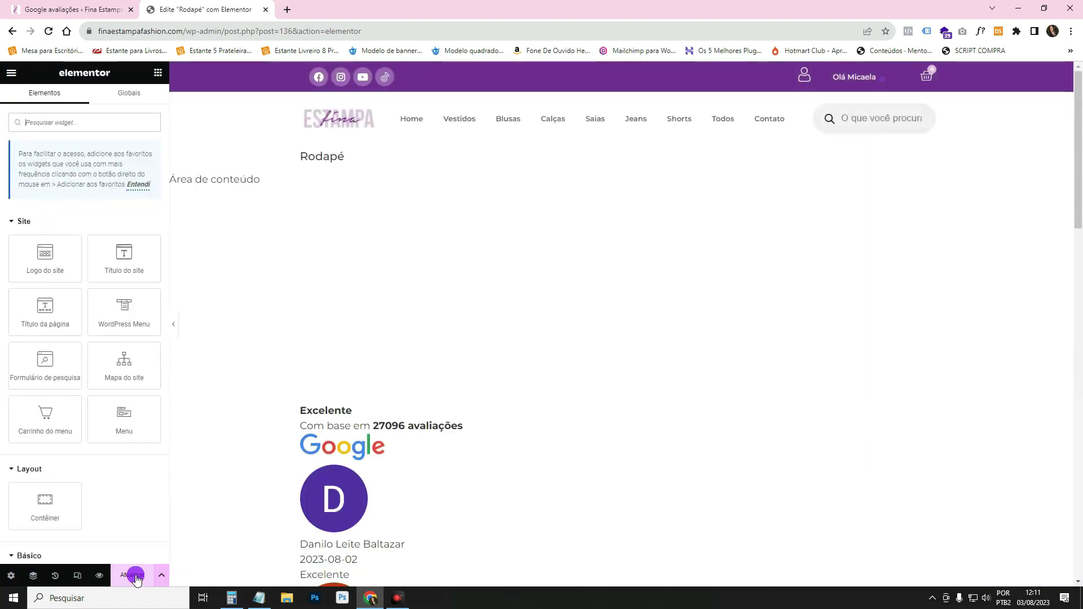
{"action": "left_click", "coordinate": [134, 575]}
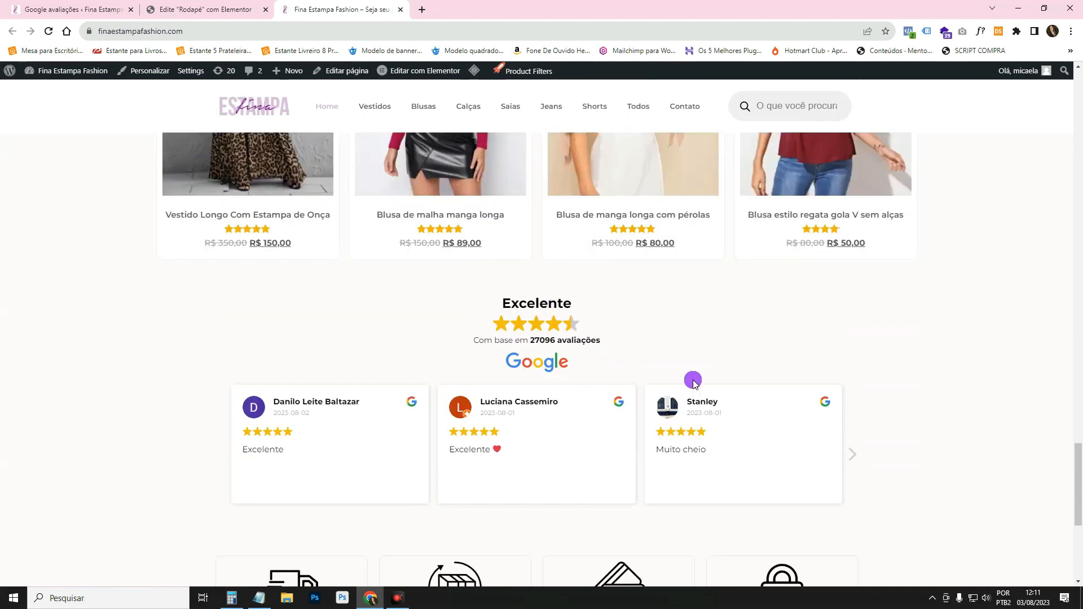
{"action": "scroll", "scroll_direction": "down", "scroll_amount": 3}
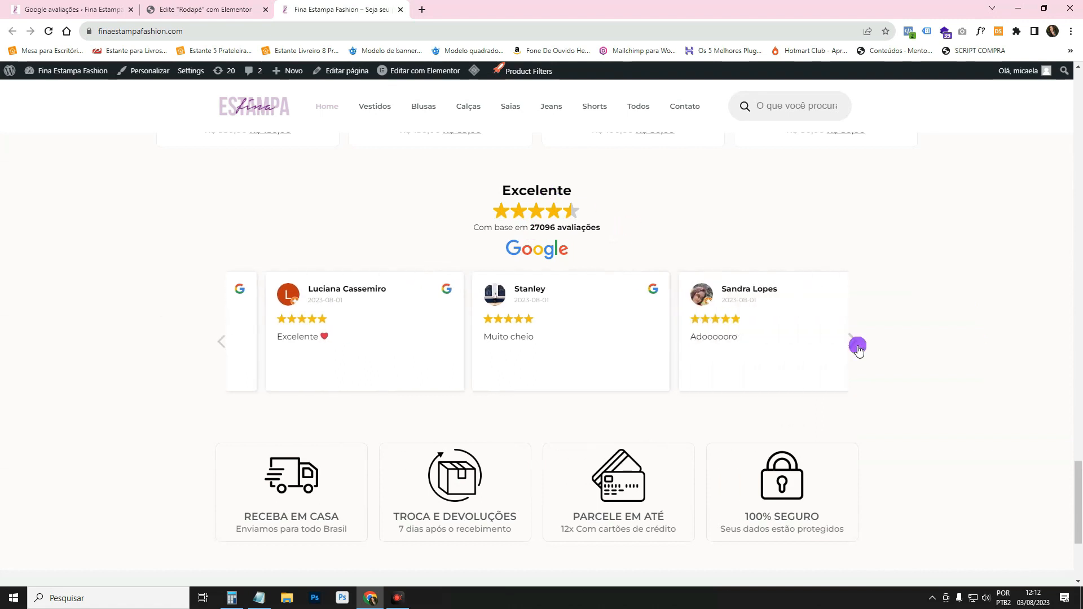
{"action": "left_click", "coordinate": [857, 346]}
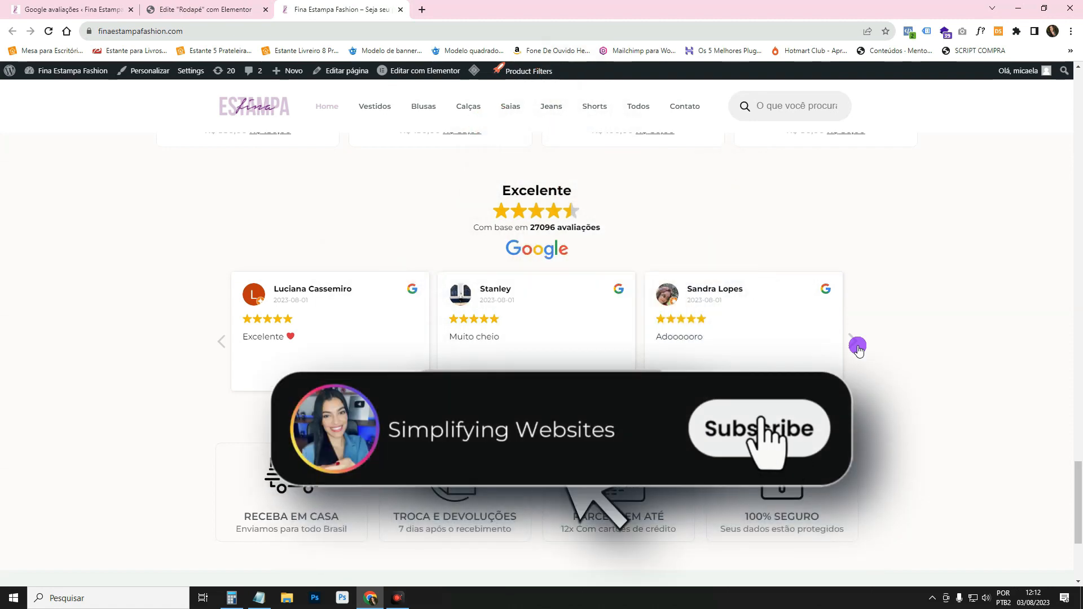
{"action": "left_click", "coordinate": [761, 429]}
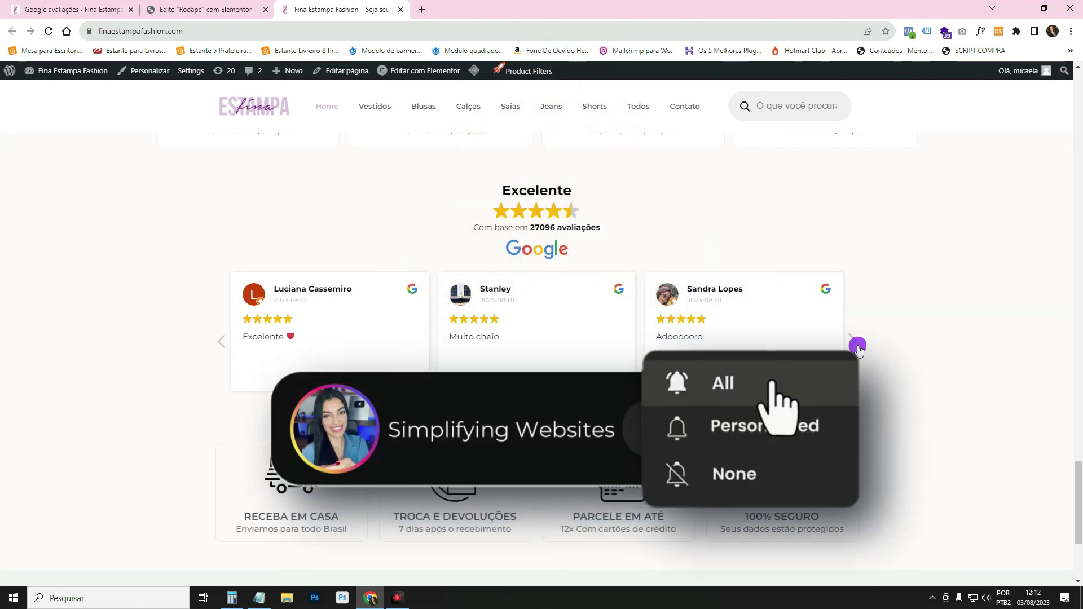